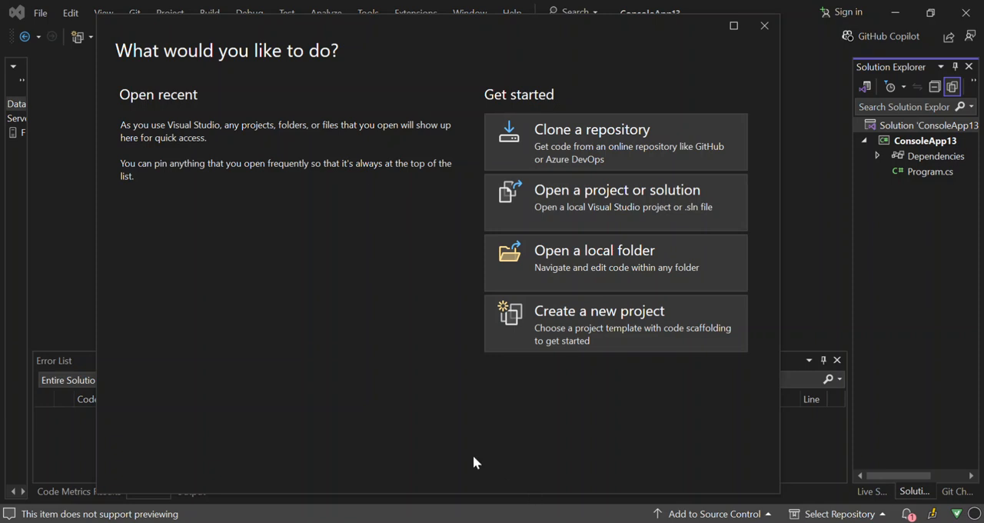
{"action": "mouse_move", "coordinate": [457, 448]}
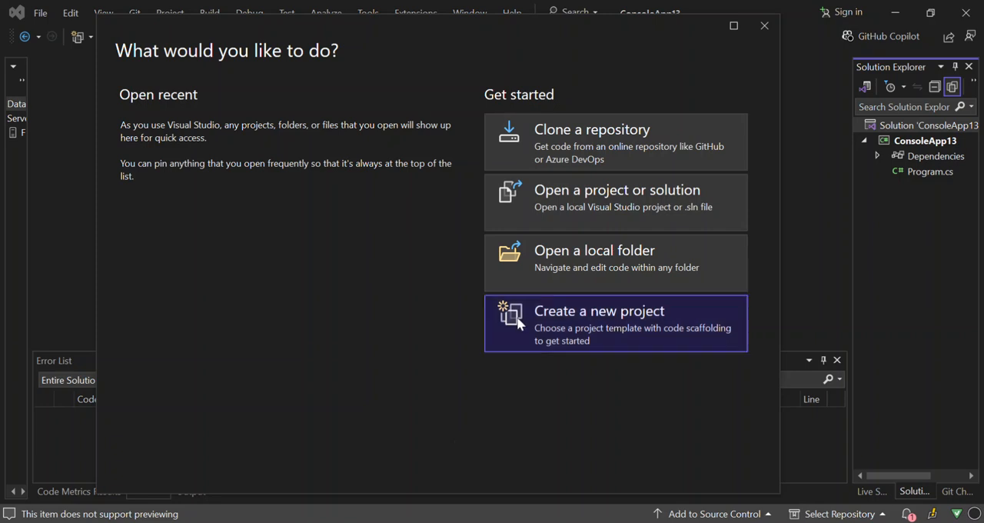
Create a C# Console App ConsoleApp1 on .NET 8.0 with default name and location
{"action": "left_click", "coordinate": [615, 323]}
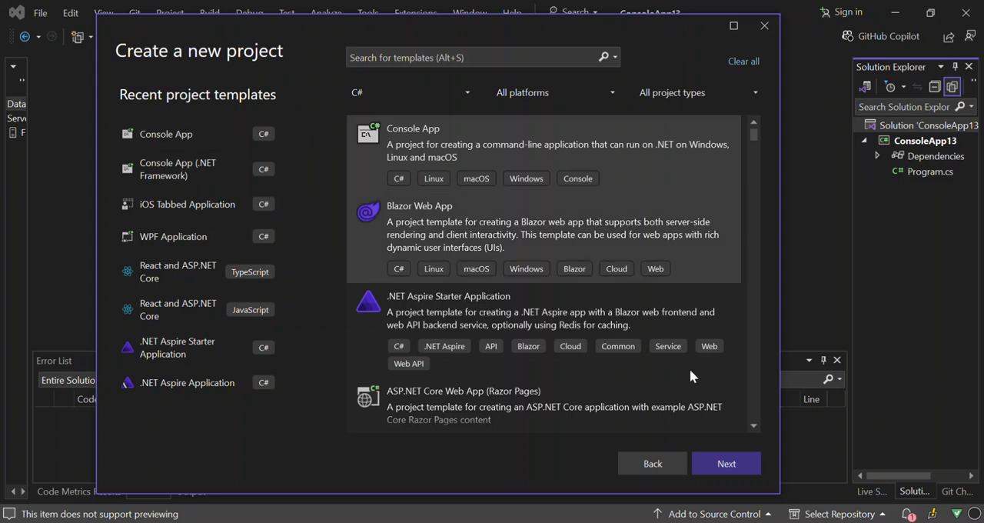
{"action": "left_click", "coordinate": [725, 463]}
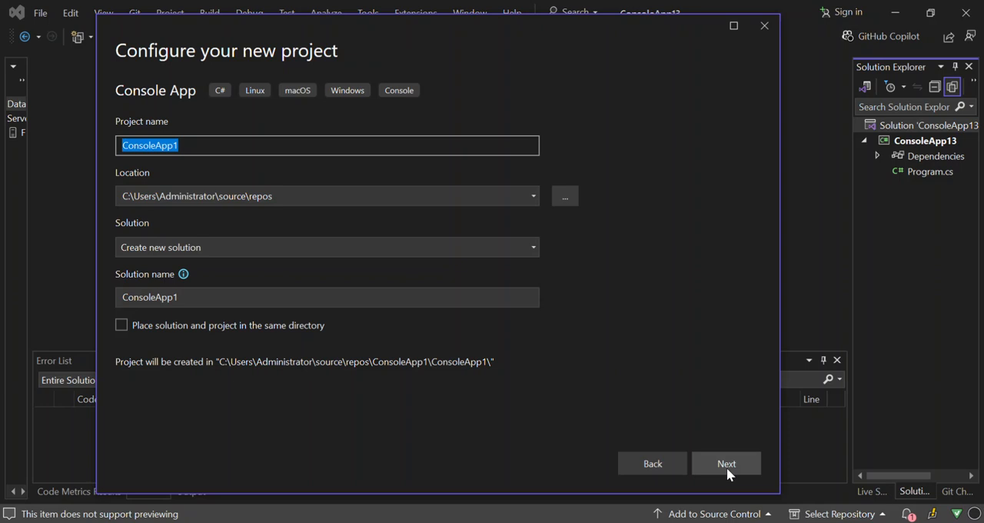
{"action": "mouse_move", "coordinate": [664, 346]}
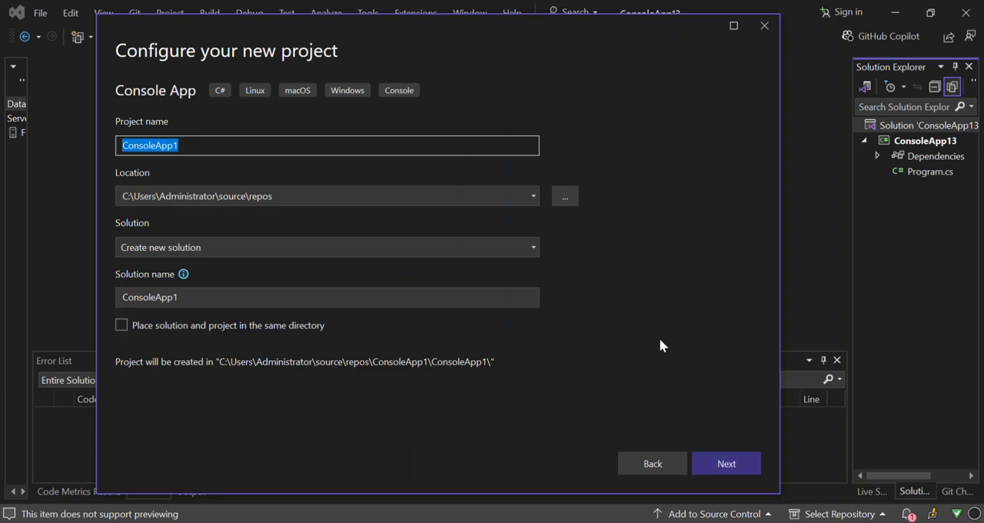
{"action": "mouse_move", "coordinate": [682, 372]}
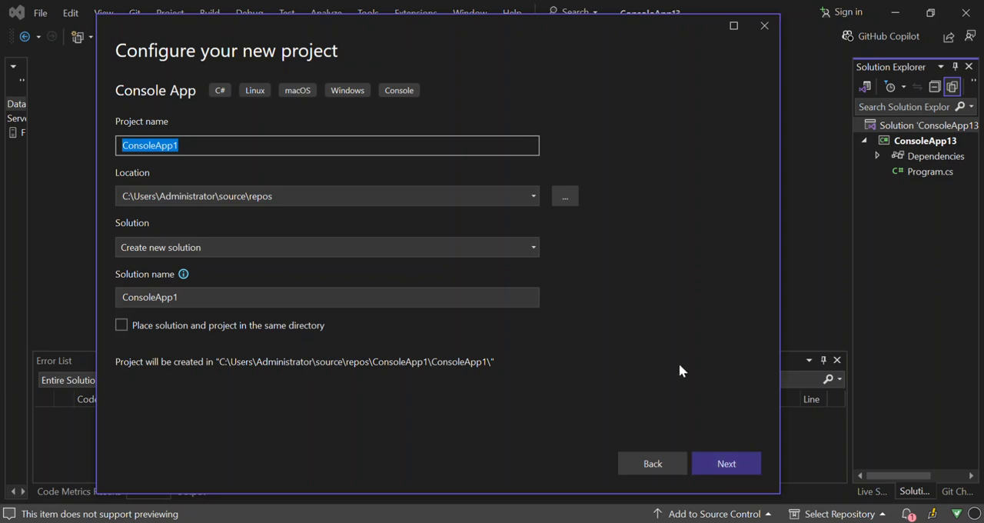
{"action": "left_click", "coordinate": [726, 463]}
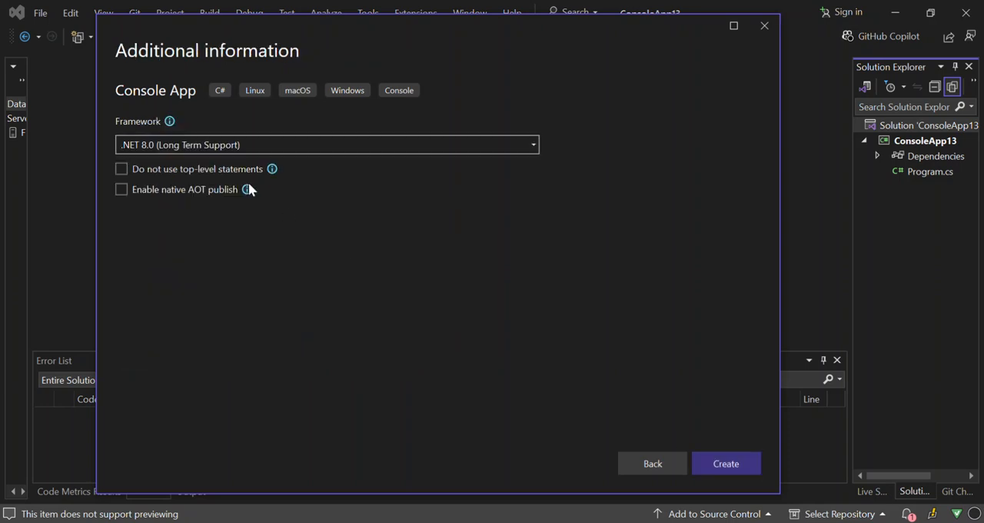
{"action": "mouse_move", "coordinate": [726, 462]}
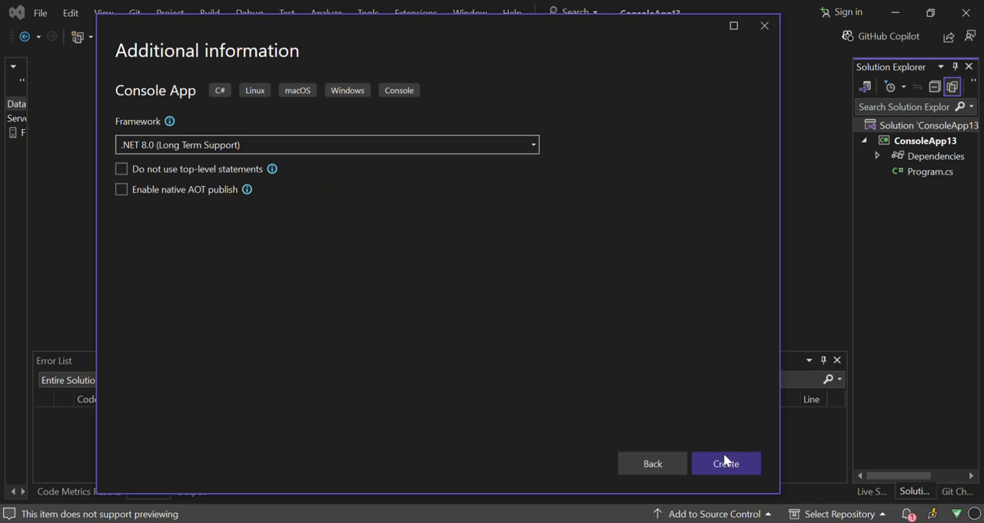
{"action": "left_click", "coordinate": [726, 462]}
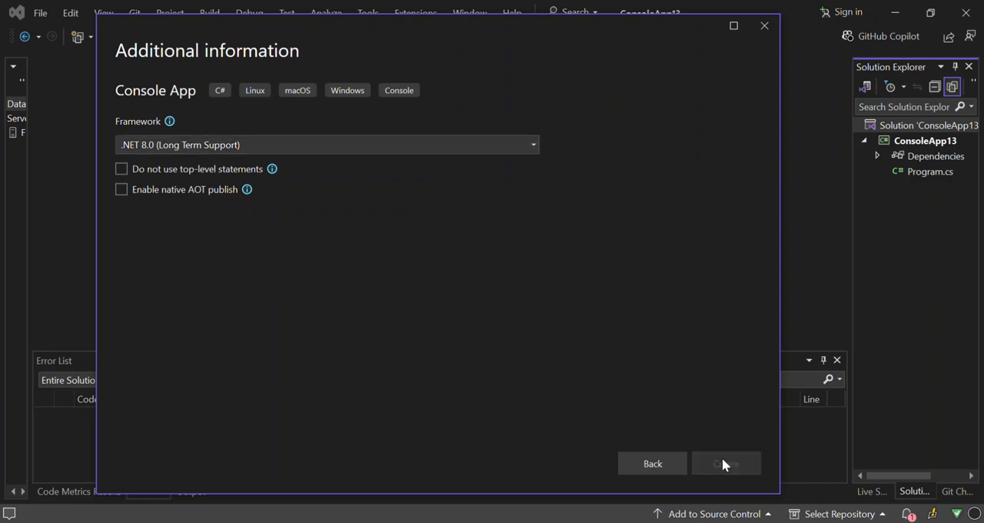
{"action": "left_click", "coordinate": [726, 463]}
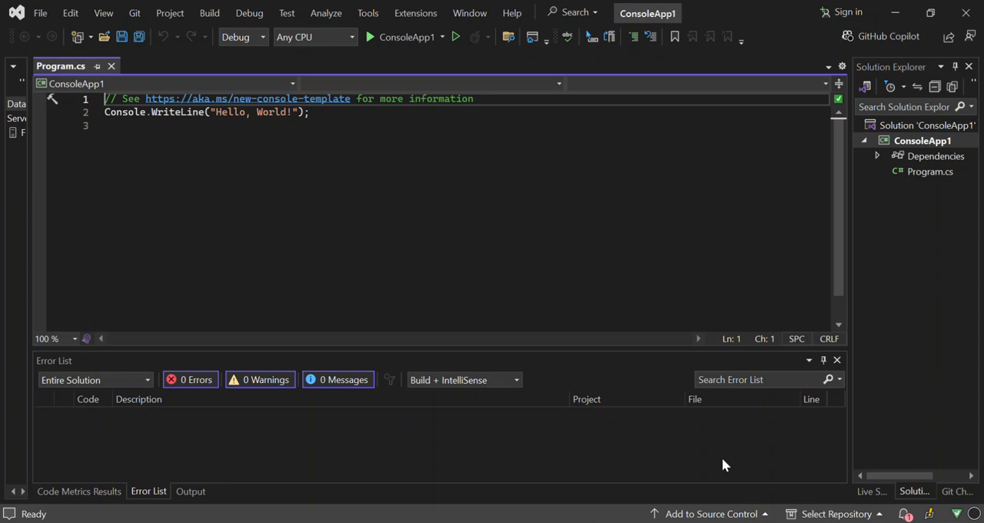
{"action": "mouse_move", "coordinate": [695, 153]}
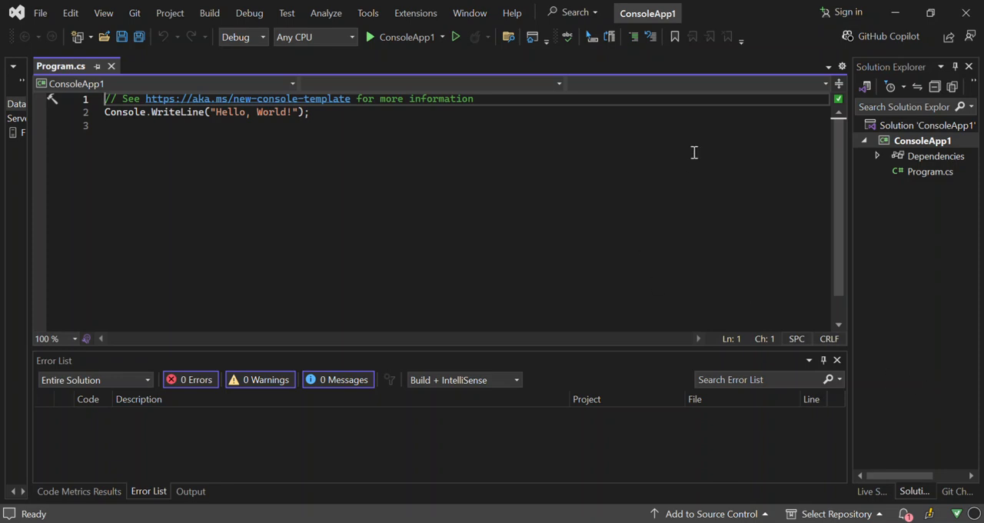
Place the caret on the empty third line of Program.cs
{"action": "left_click", "coordinate": [926, 126]}
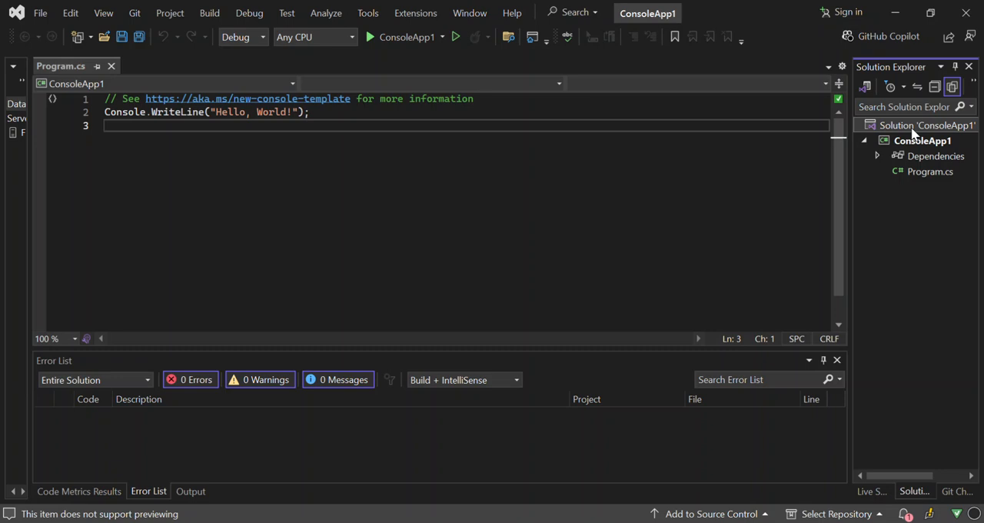
Add a Blazor Web App project BlazorApp1 on .NET 8.0 to the solution with defaults
{"action": "right_click", "coordinate": [926, 126]}
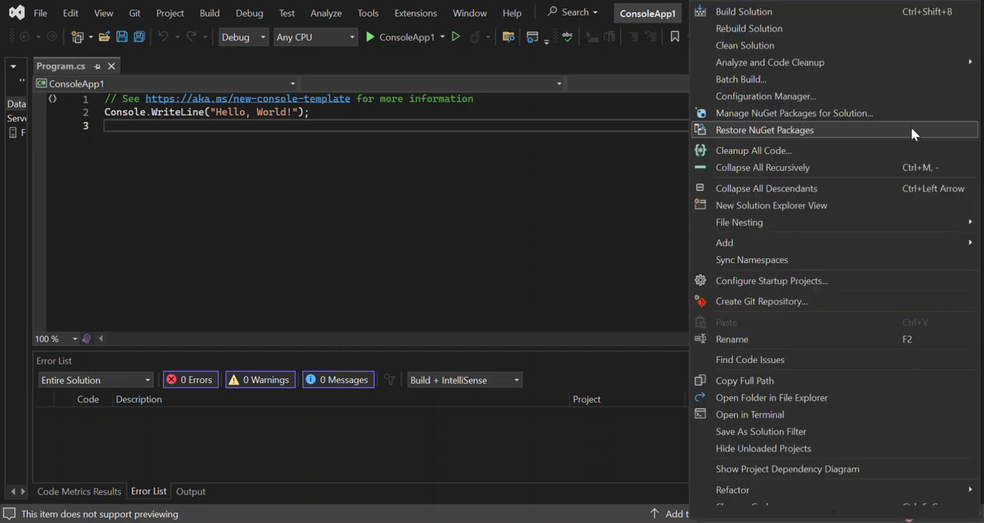
{"action": "mouse_move", "coordinate": [766, 95]}
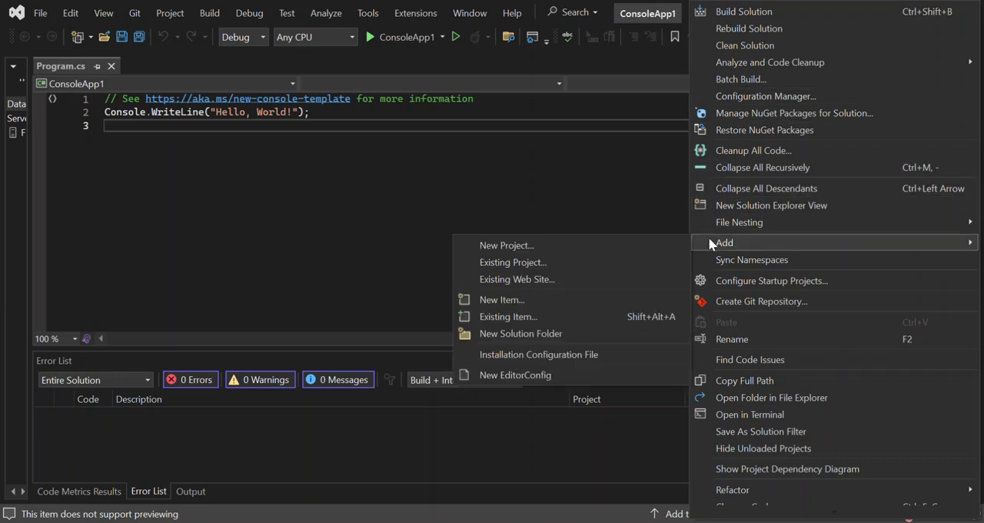
{"action": "mouse_move", "coordinate": [561, 255]}
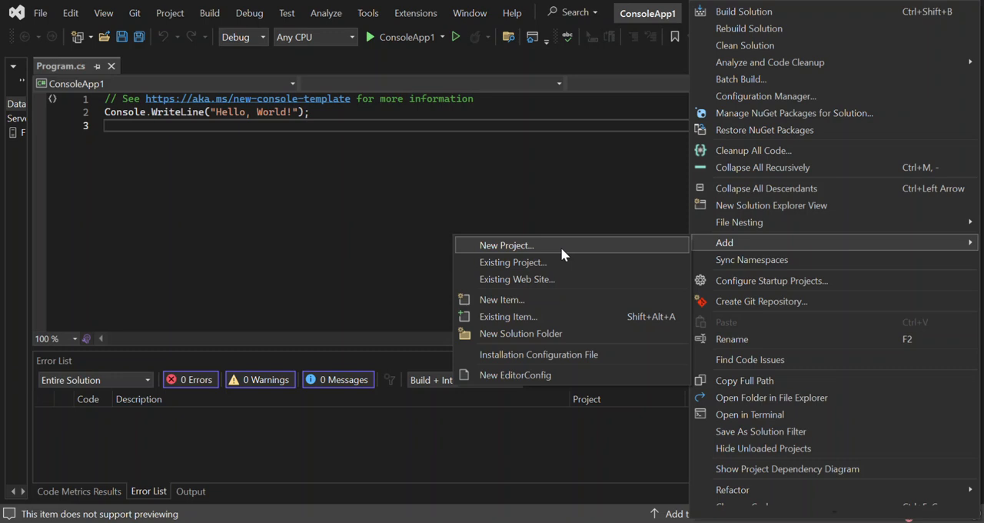
{"action": "left_click", "coordinate": [506, 244]}
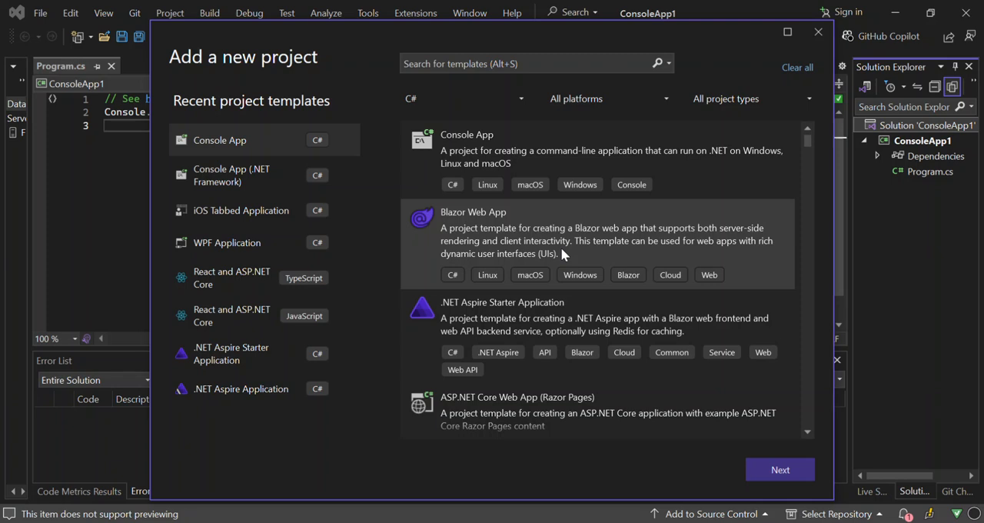
{"action": "mouse_move", "coordinate": [489, 244]}
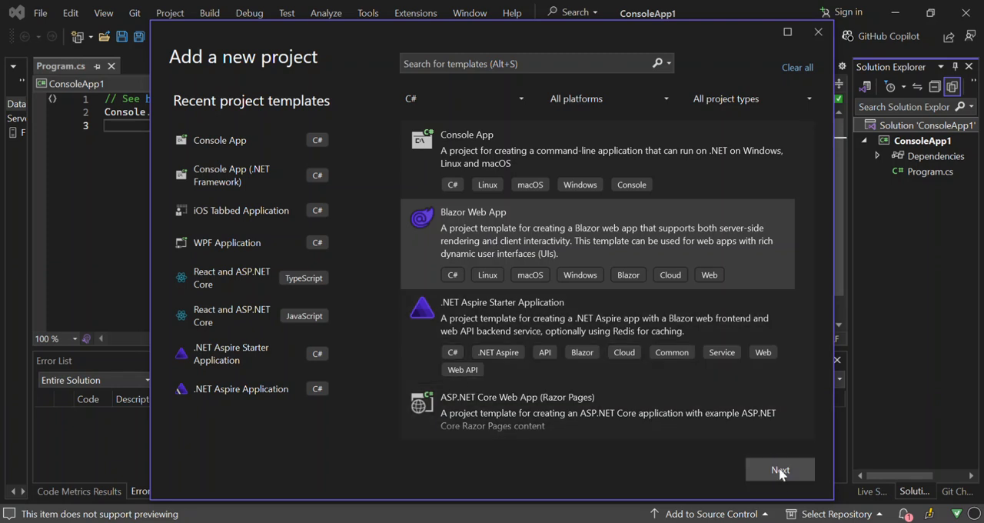
{"action": "left_click", "coordinate": [779, 471]}
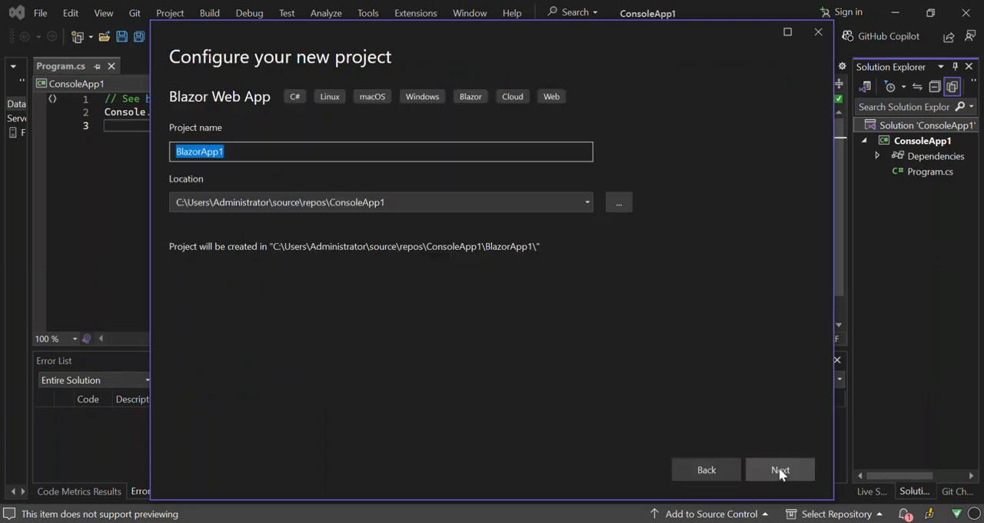
{"action": "left_click", "coordinate": [780, 470]}
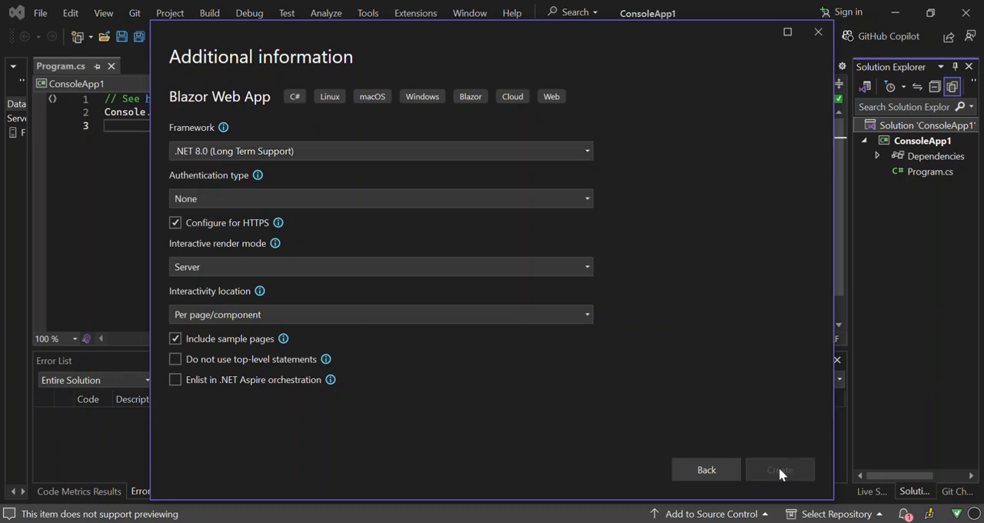
{"action": "left_click", "coordinate": [778, 470]}
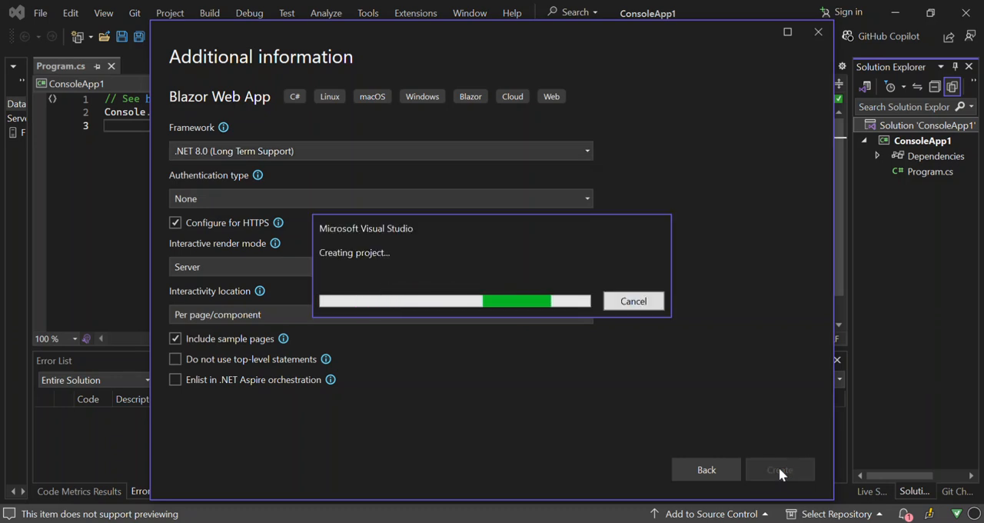
{"action": "left_click", "coordinate": [779, 471]}
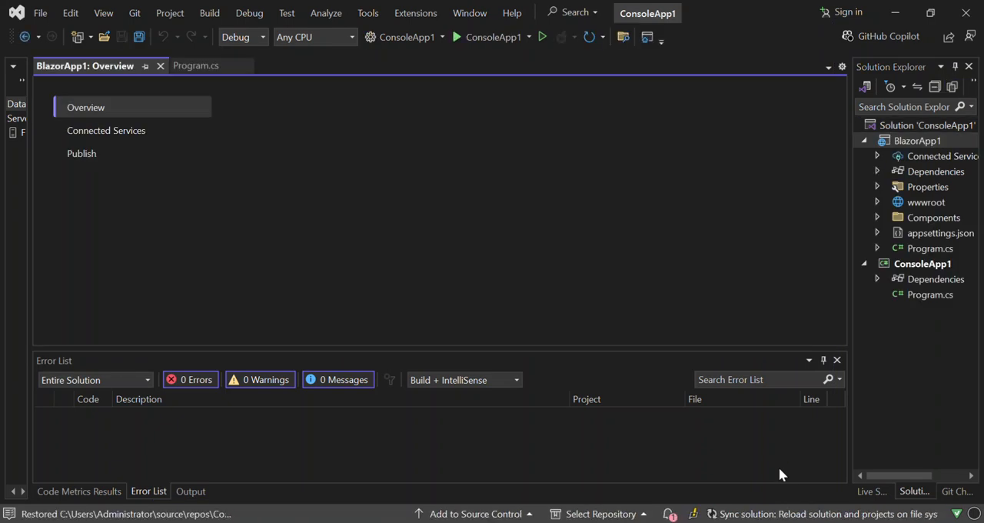
{"action": "mouse_move", "coordinate": [830, 416]}
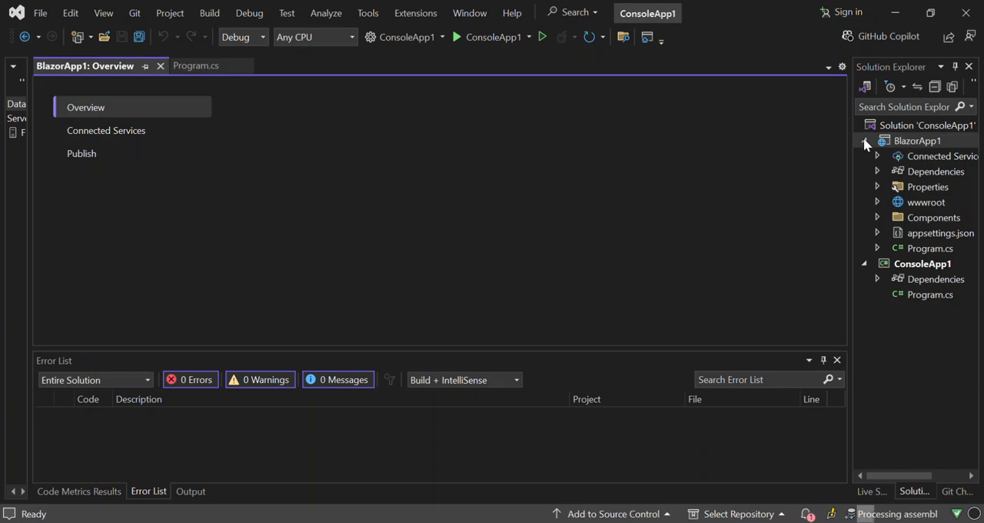
Collapse the BlazorApp1 project tree in Solution Explorer
{"action": "left_click", "coordinate": [863, 141]}
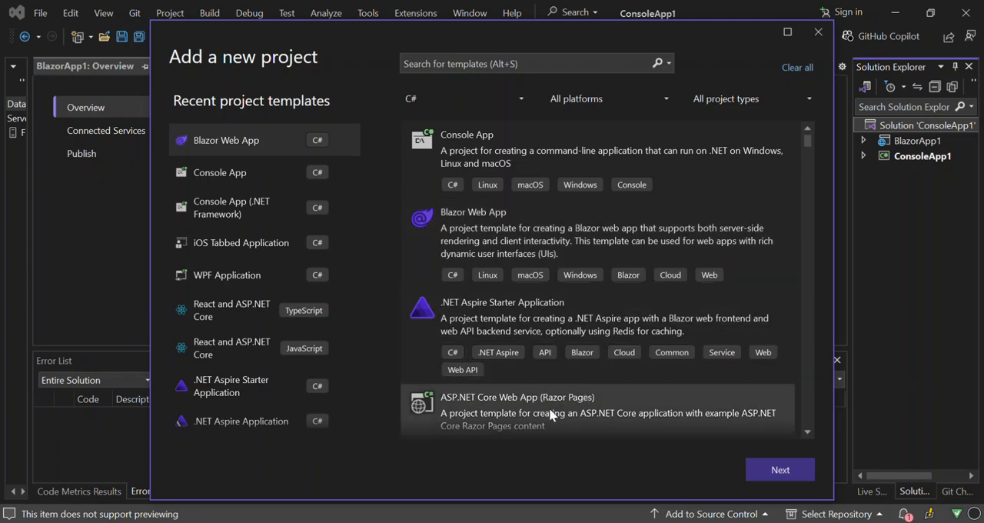
Create the ASP.NET Core Razor Pages project WebApplication1 with default name and location
{"action": "scroll", "scroll_direction": "down", "scroll_amount": 3}
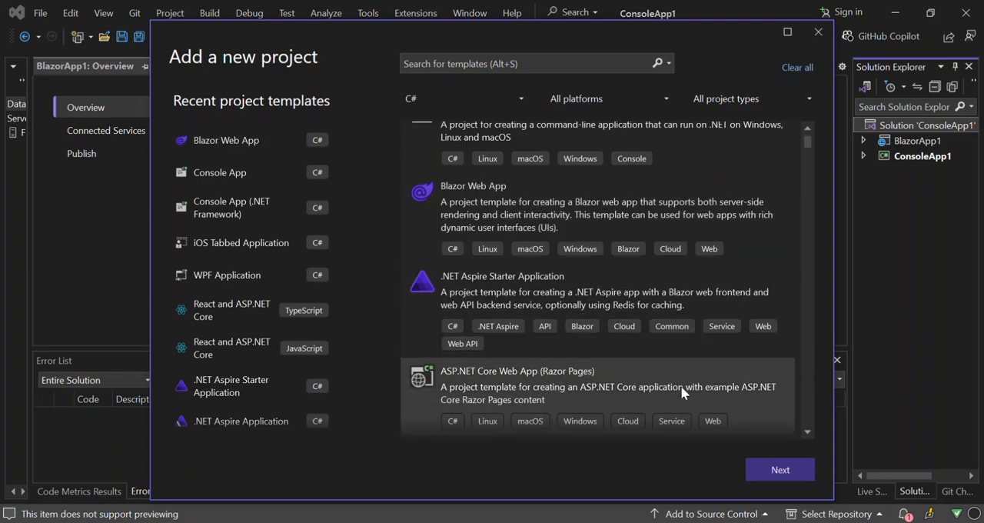
{"action": "left_click", "coordinate": [780, 469]}
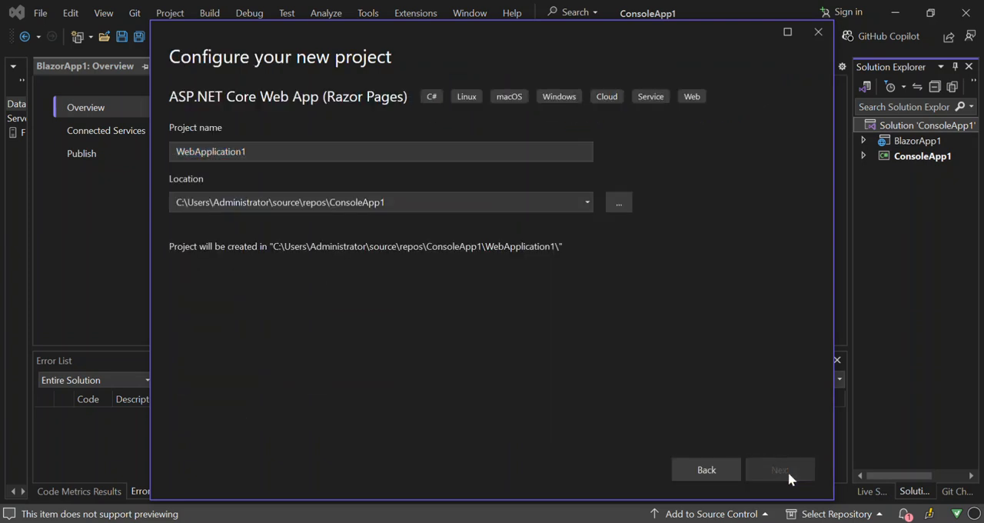
{"action": "left_click", "coordinate": [779, 469]}
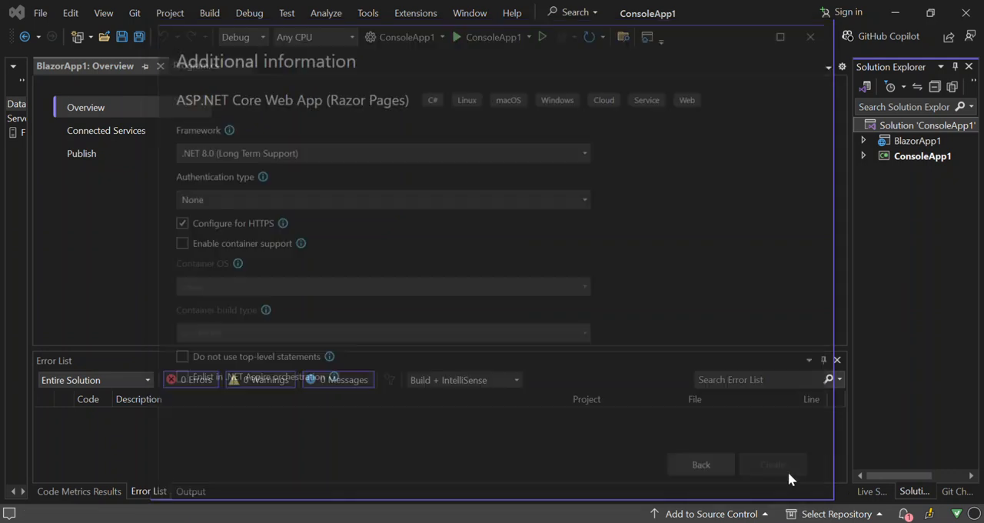
{"action": "left_click", "coordinate": [772, 464]}
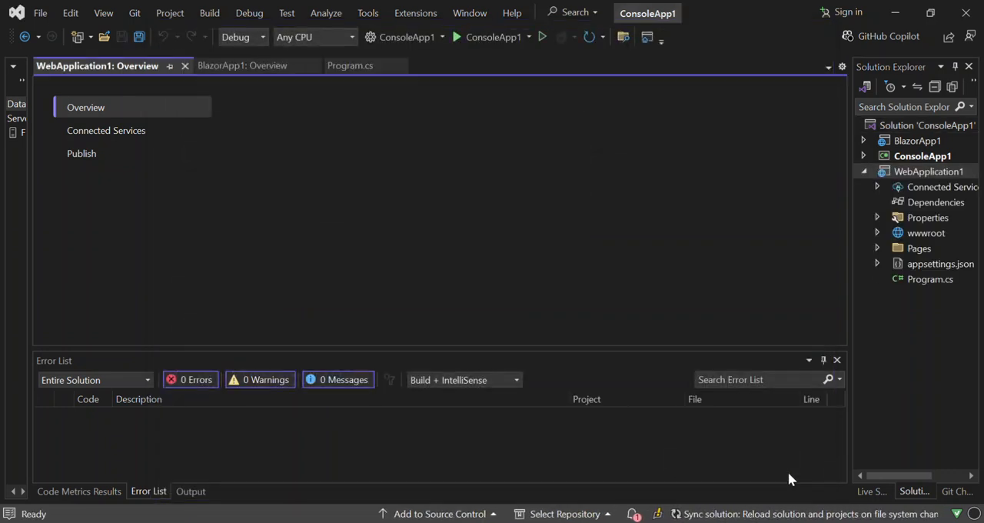
Collapse WebApplication1's file tree and select the whole solution
{"action": "left_click", "coordinate": [86, 107]}
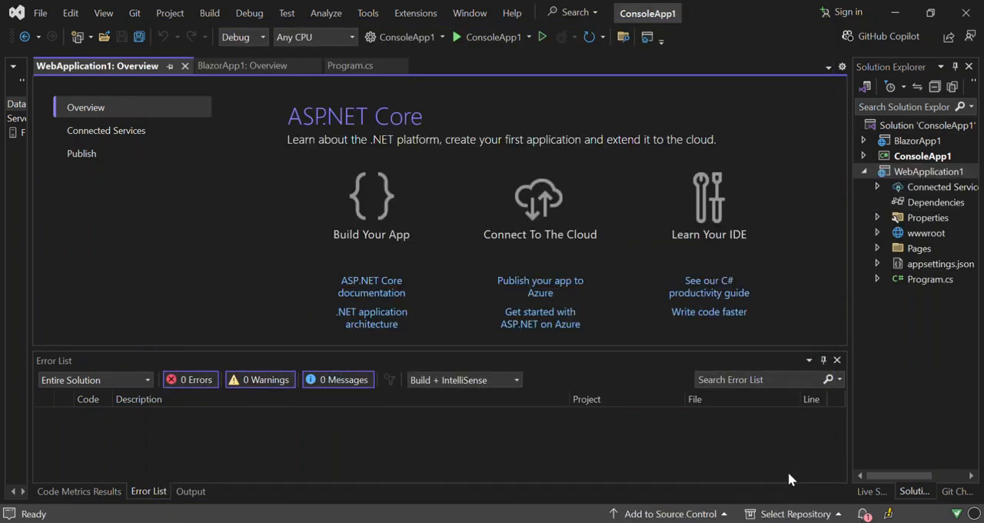
{"action": "mouse_move", "coordinate": [848, 157]}
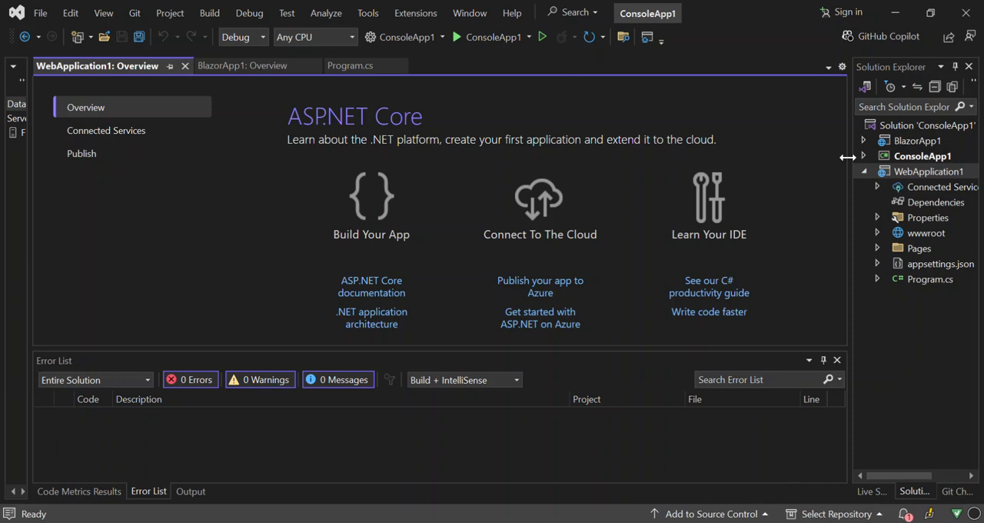
{"action": "left_click", "coordinate": [863, 171]}
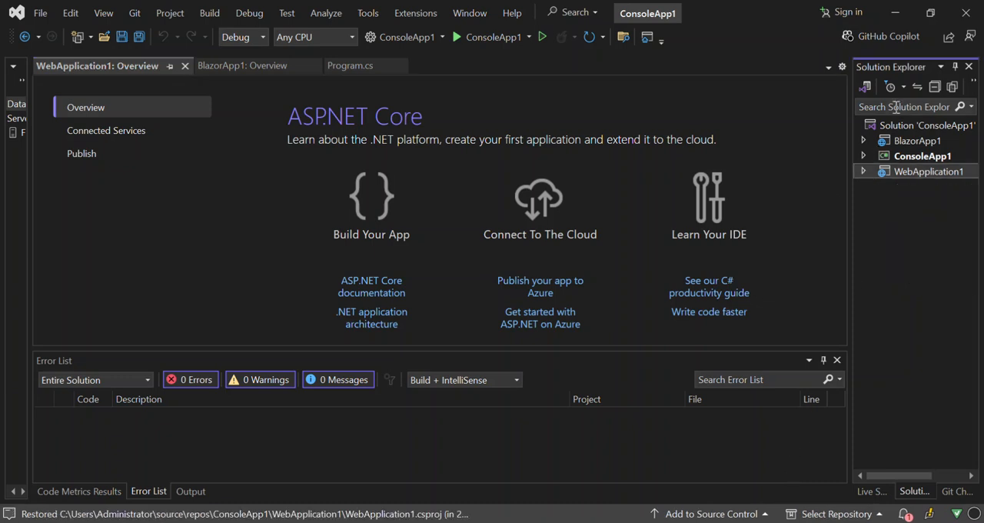
{"action": "left_click", "coordinate": [926, 125]}
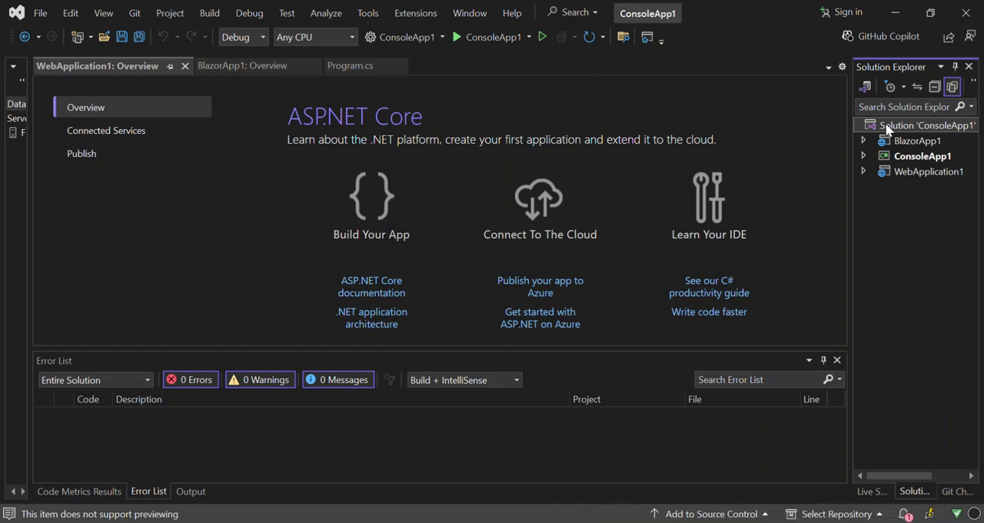
Start adding a new project to the solution and search templates for 'class'
{"action": "right_click", "coordinate": [927, 126]}
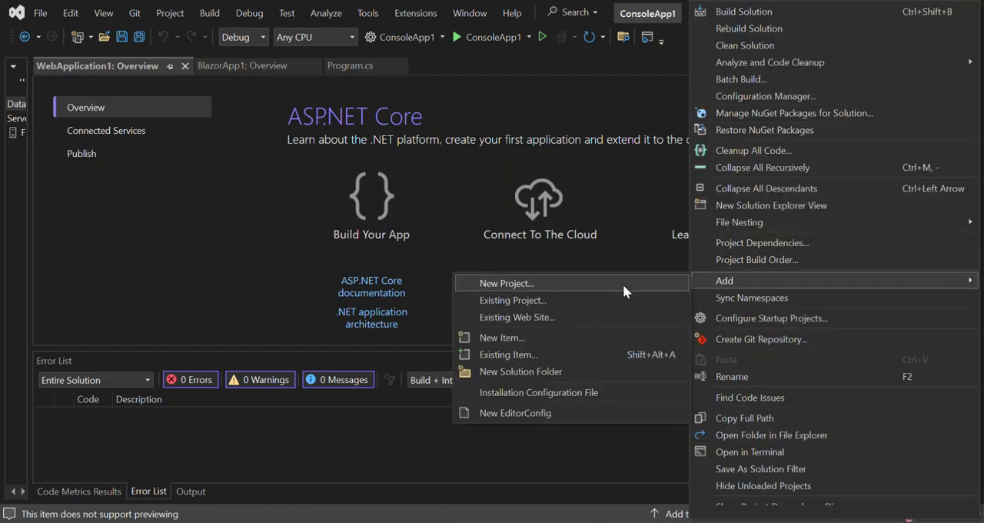
{"action": "left_click", "coordinate": [506, 283]}
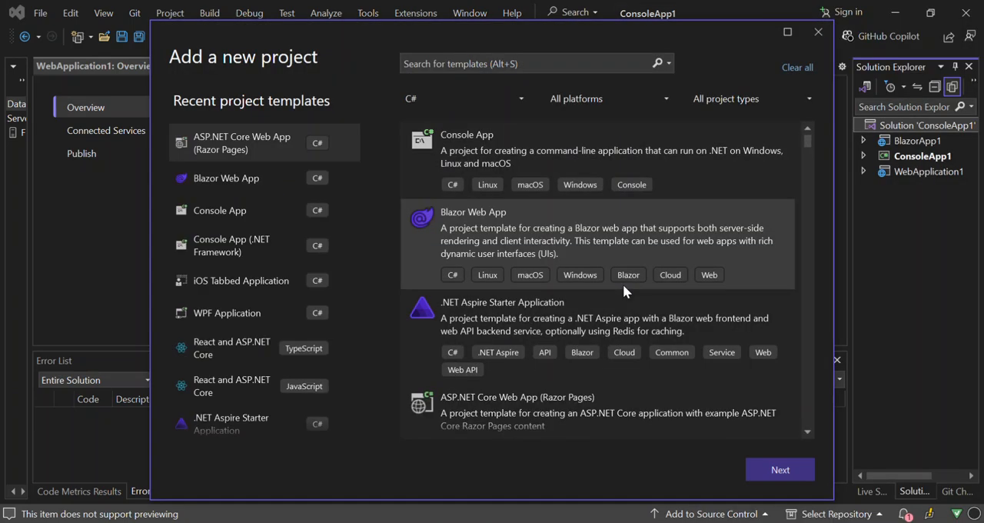
{"action": "mouse_move", "coordinate": [578, 77]}
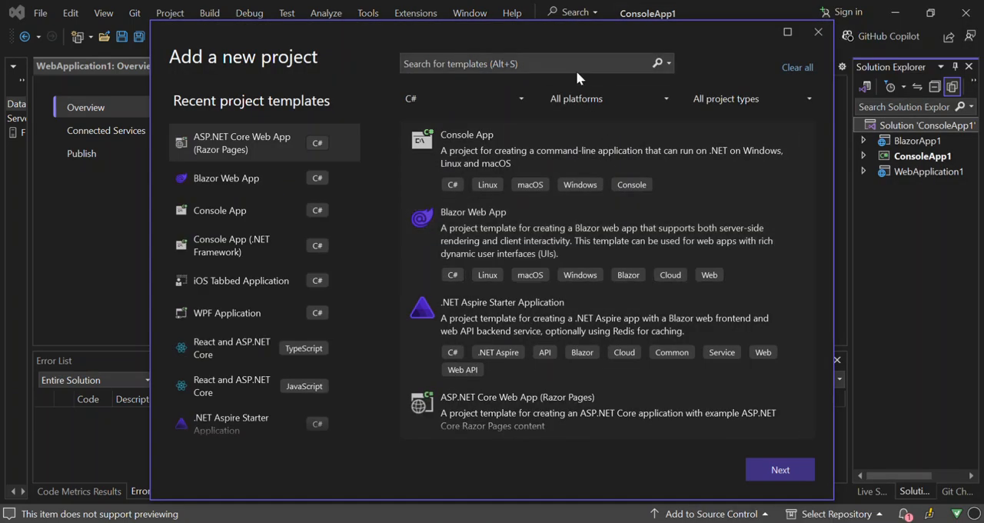
{"action": "type", "text": "c"}
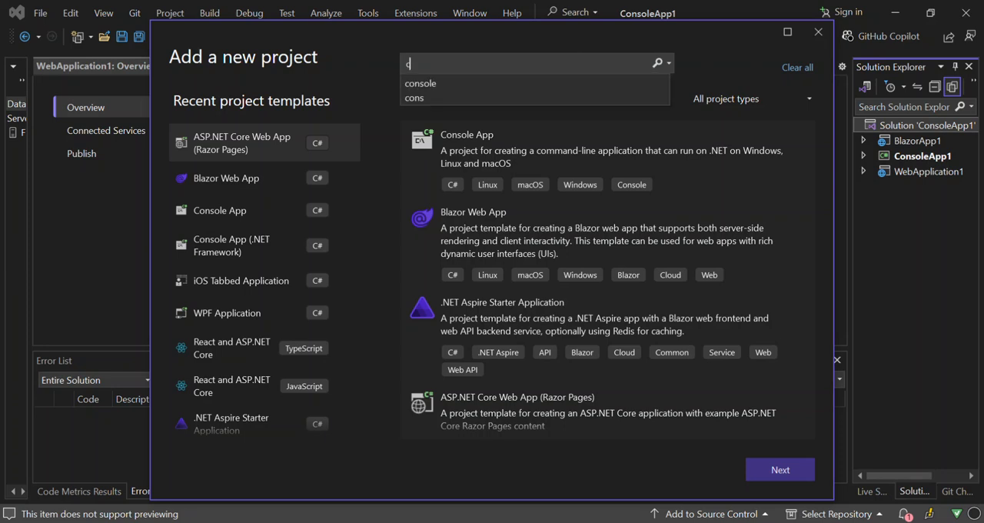
{"action": "type", "text": "class"}
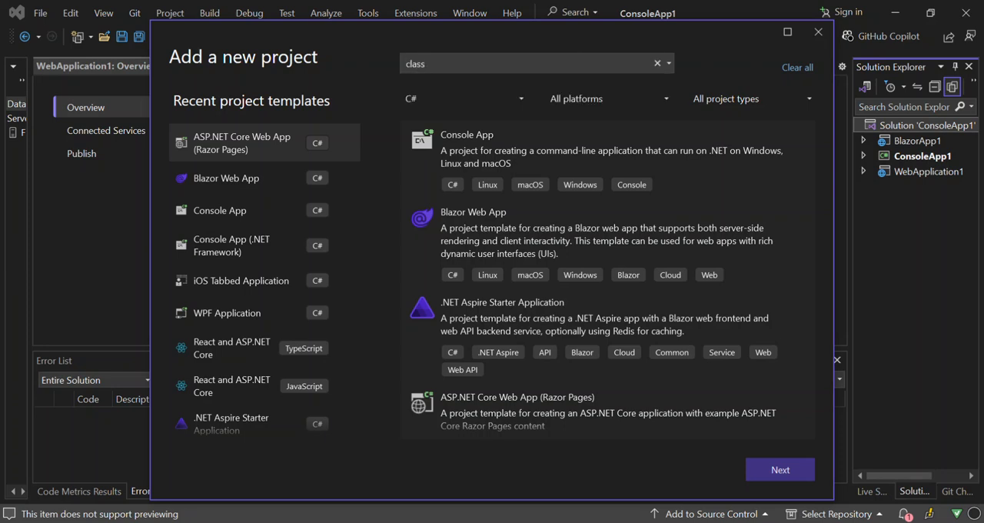
{"action": "type", "text": "class"}
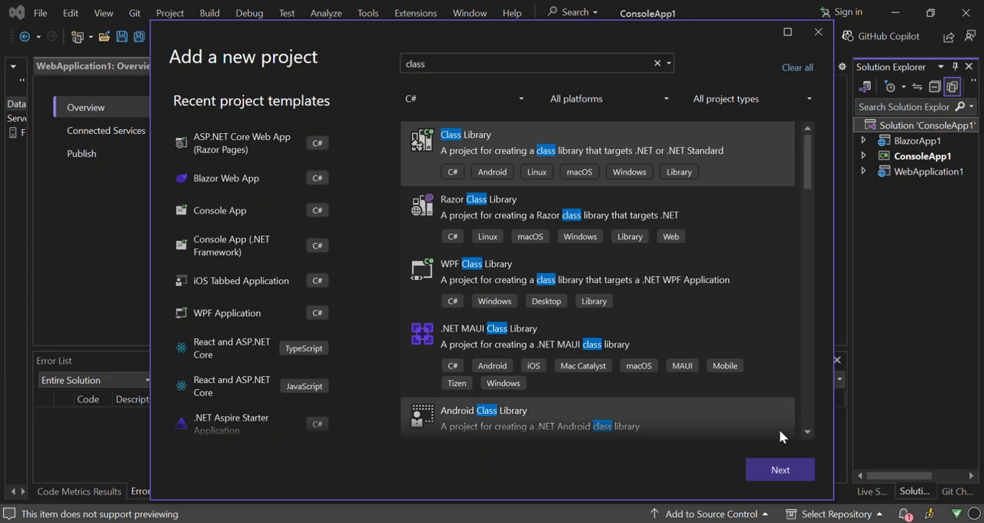
Create the Class Library project ClassLibrary1 with default name and location
{"action": "left_click", "coordinate": [780, 470]}
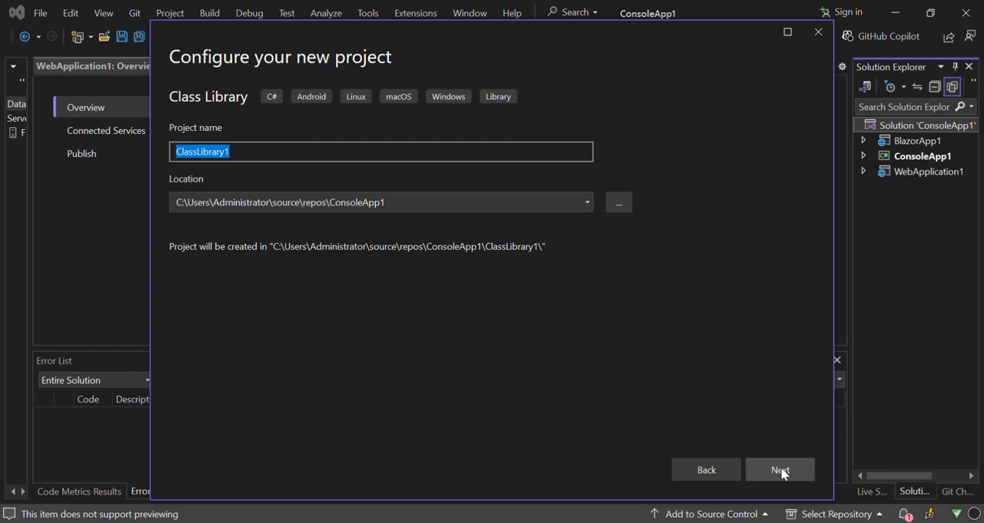
{"action": "left_click", "coordinate": [780, 470]}
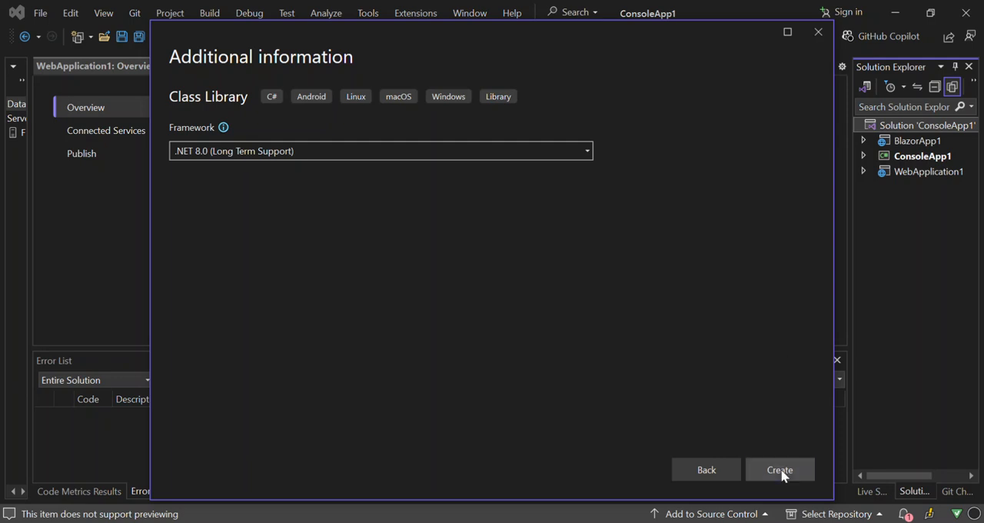
{"action": "left_click", "coordinate": [778, 470]}
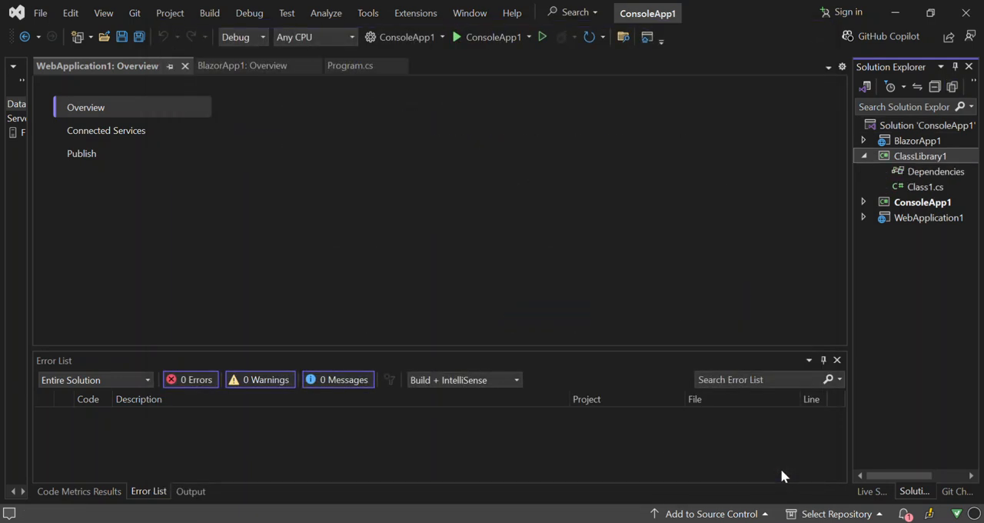
Show Class1.cs in the editor and collapse the ClassLibrary1 project tree
{"action": "double_click", "coordinate": [926, 188]}
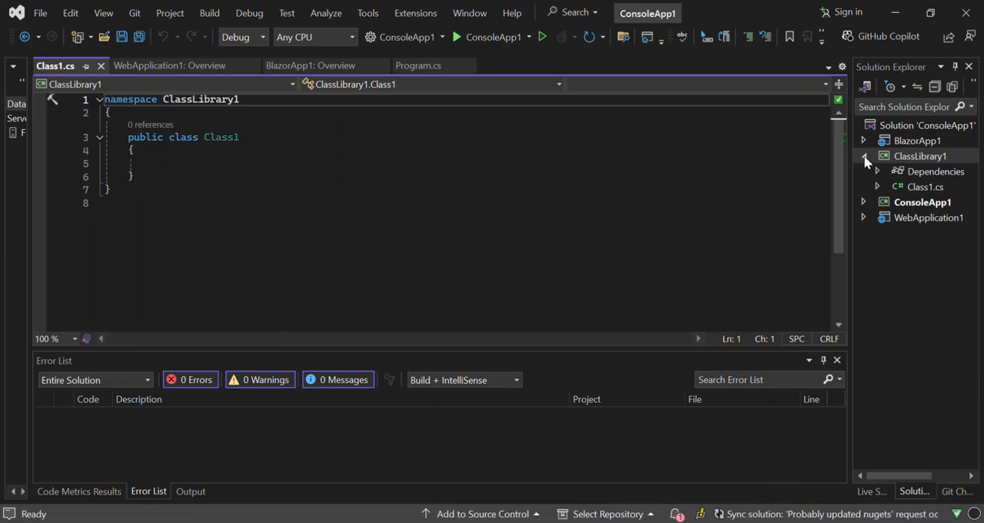
{"action": "left_click", "coordinate": [864, 157]}
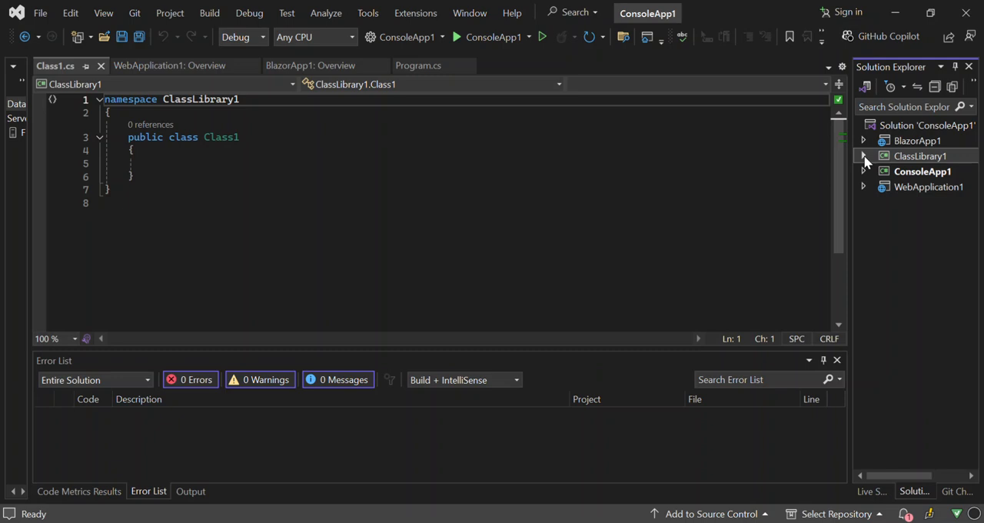
{"action": "mouse_move", "coordinate": [867, 162]}
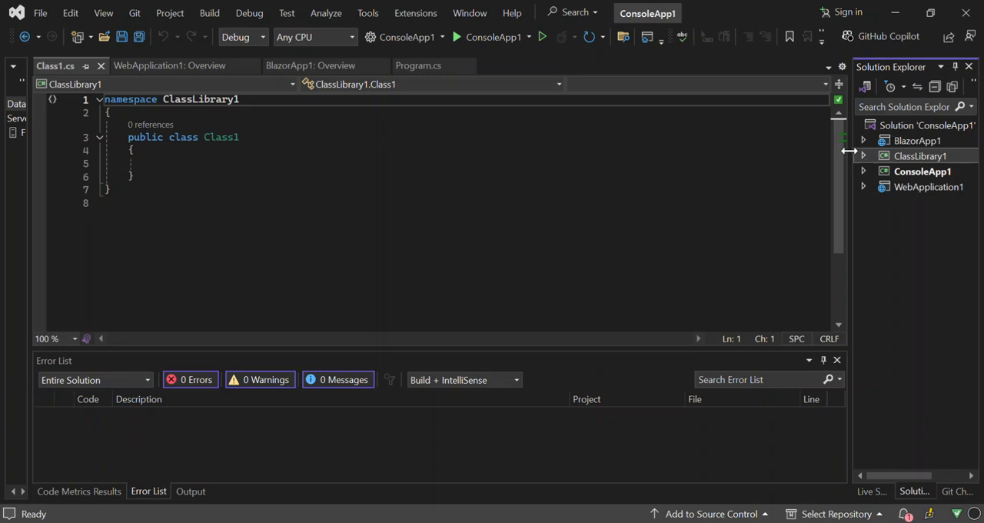
{"action": "left_click", "coordinate": [151, 163]}
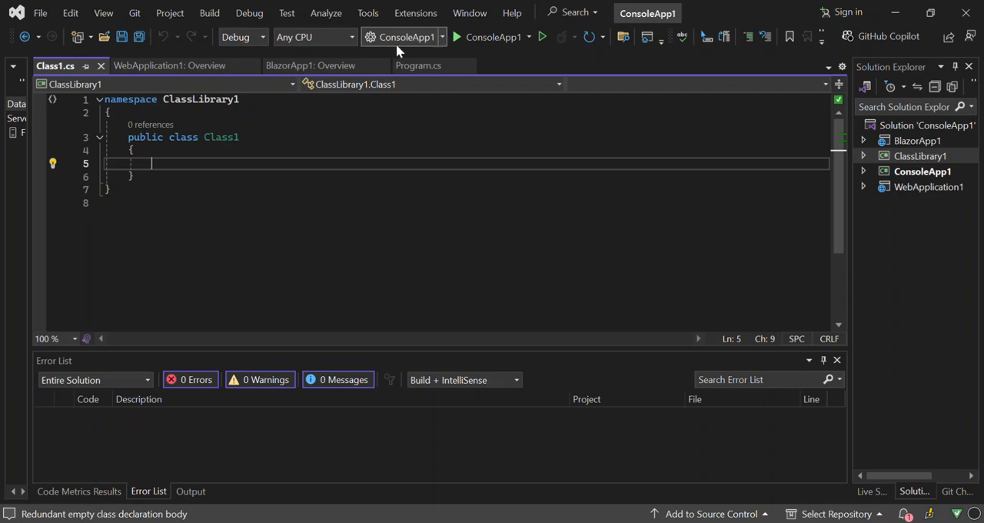
{"action": "mouse_move", "coordinate": [406, 37]}
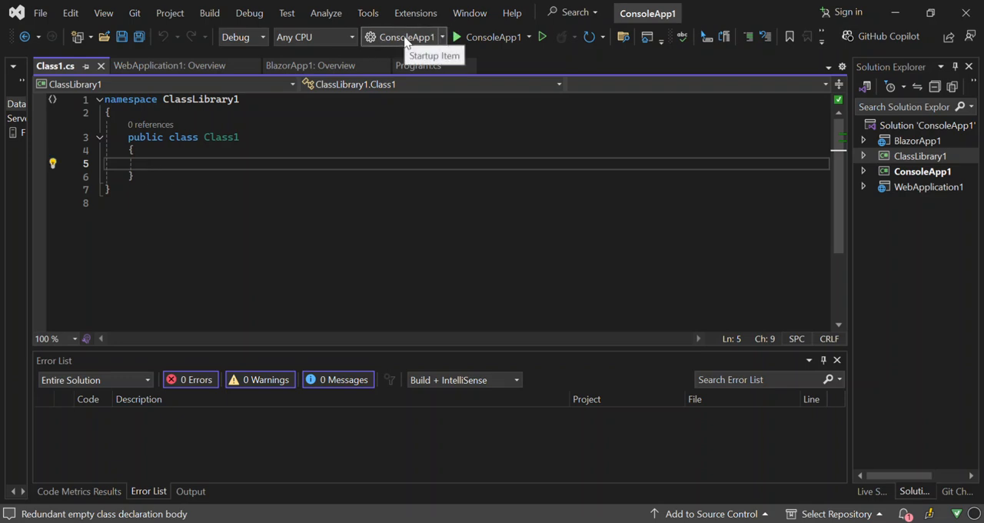
Review the Startup Item list of projects, then select the whole solution
{"action": "left_click", "coordinate": [442, 37]}
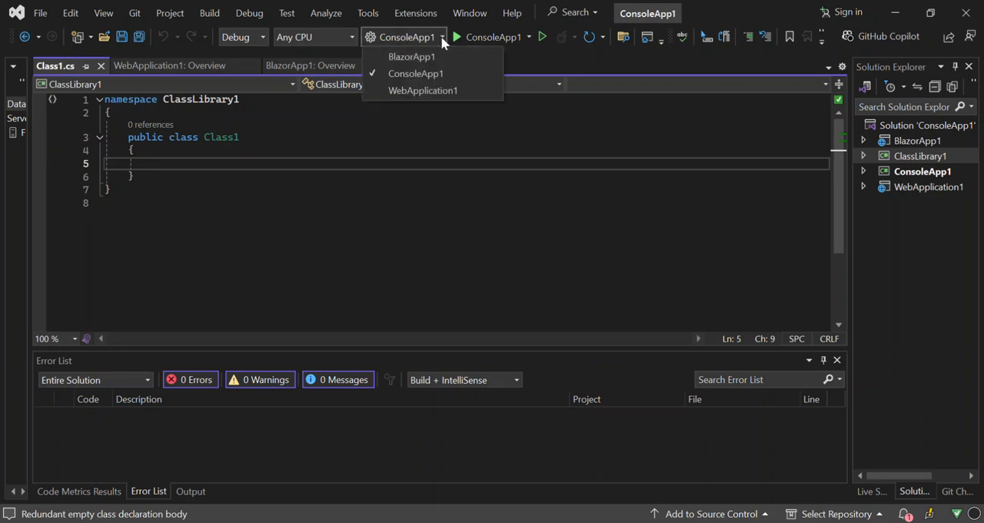
{"action": "mouse_move", "coordinate": [421, 90]}
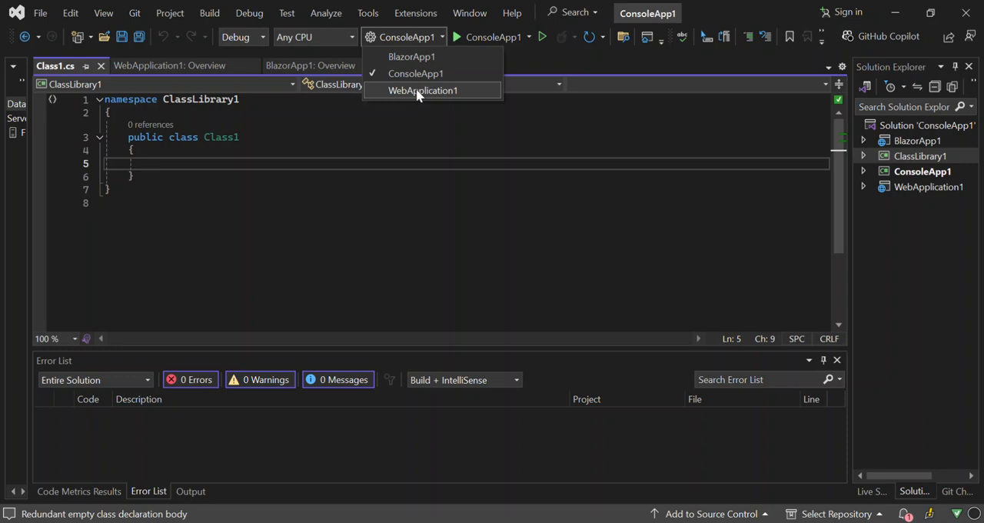
{"action": "mouse_move", "coordinate": [392, 44]}
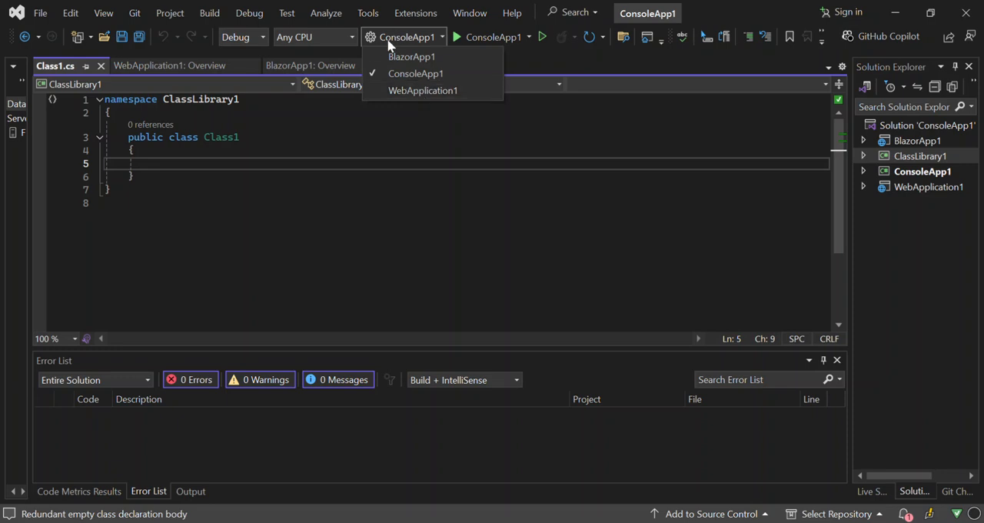
{"action": "mouse_move", "coordinate": [392, 119]}
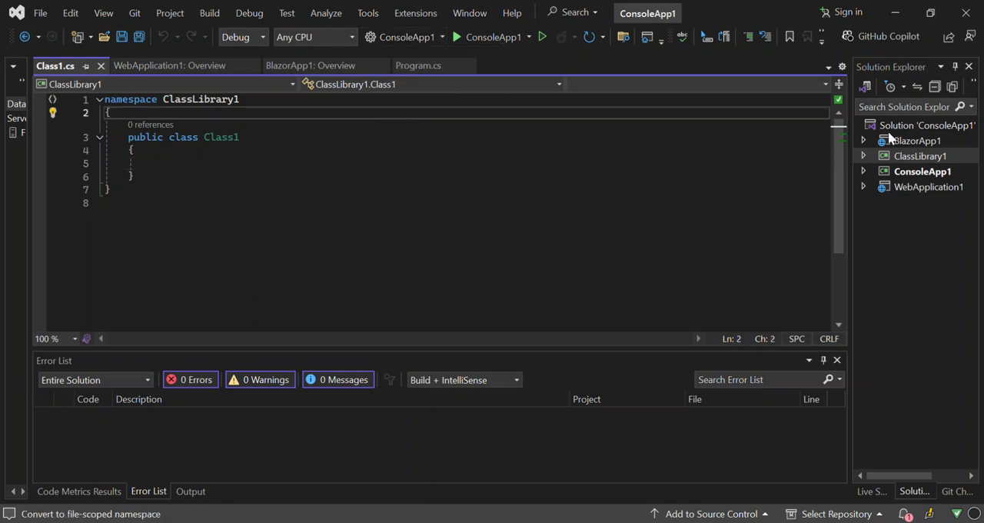
{"action": "left_click", "coordinate": [926, 125]}
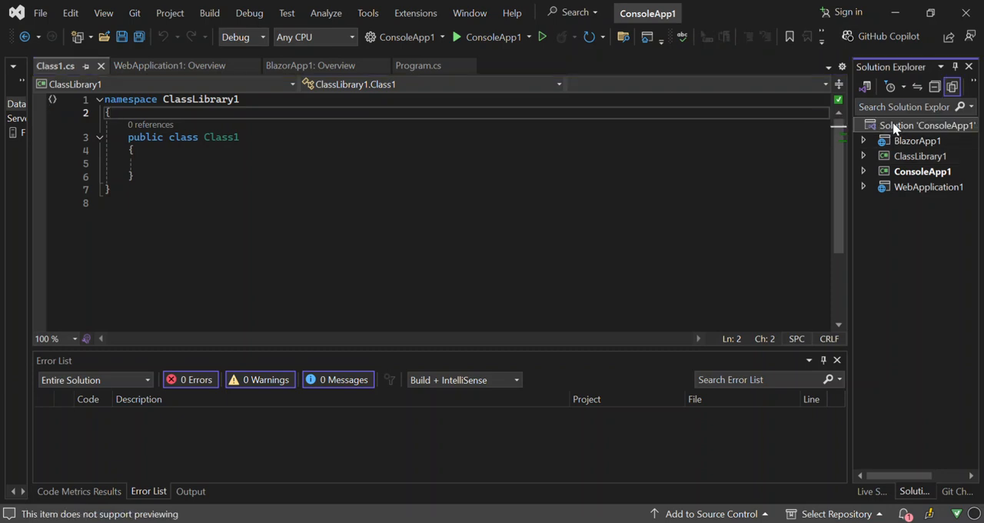
Bring up the solution's action menu to reach Configure Startup Projects
{"action": "right_click", "coordinate": [927, 125]}
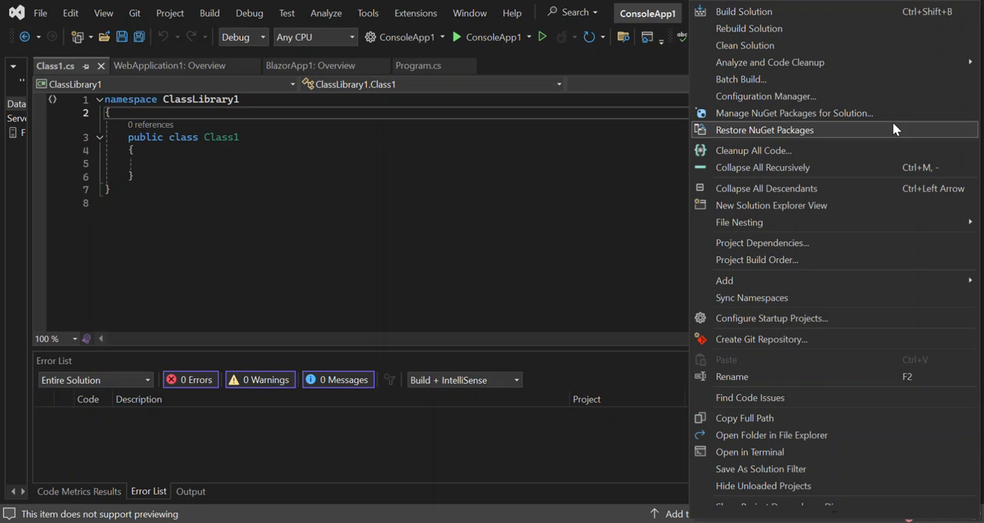
{"action": "mouse_move", "coordinate": [879, 166]}
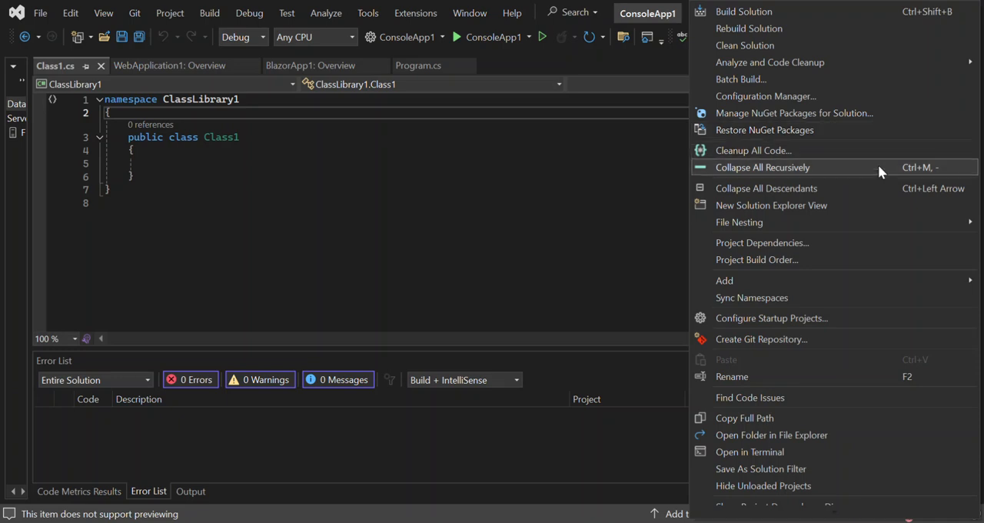
{"action": "mouse_move", "coordinate": [752, 317]}
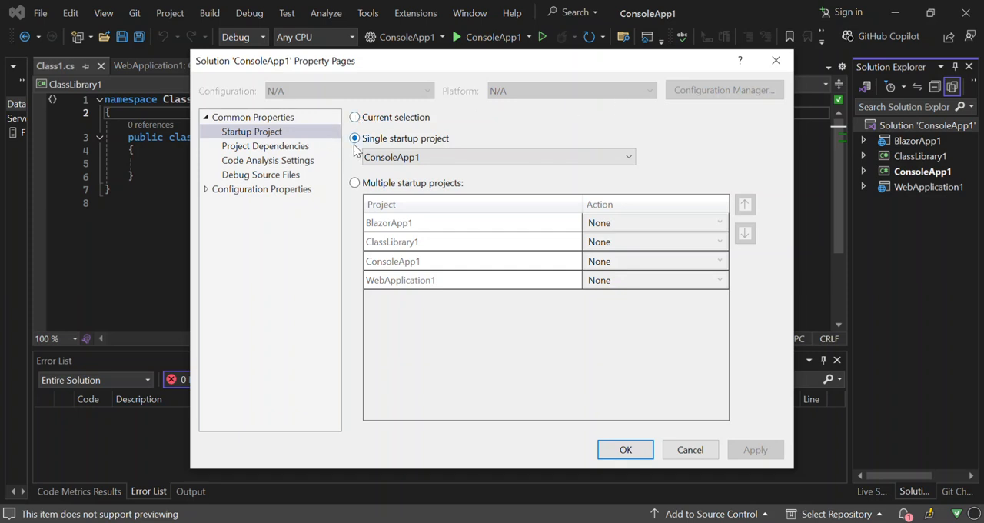
{"action": "mouse_move", "coordinate": [620, 156]}
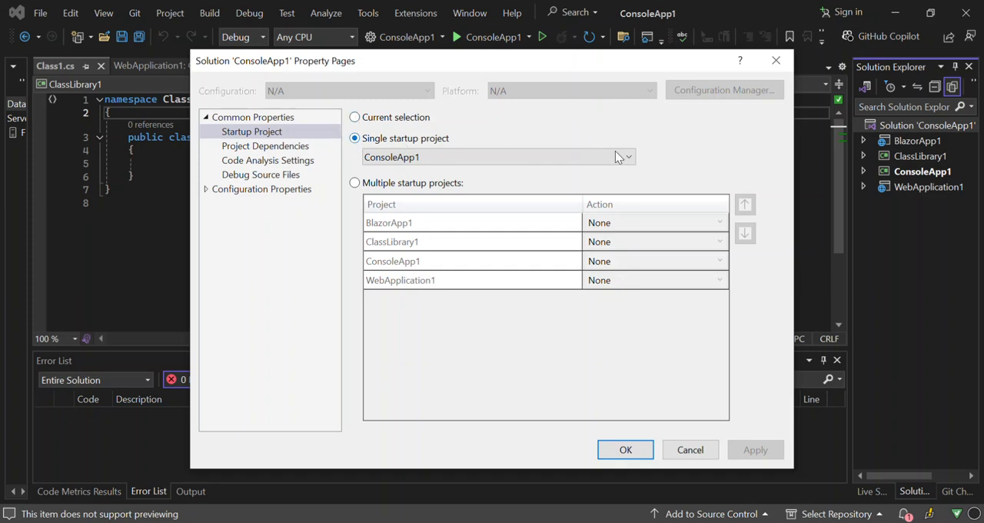
{"action": "left_click", "coordinate": [627, 157]}
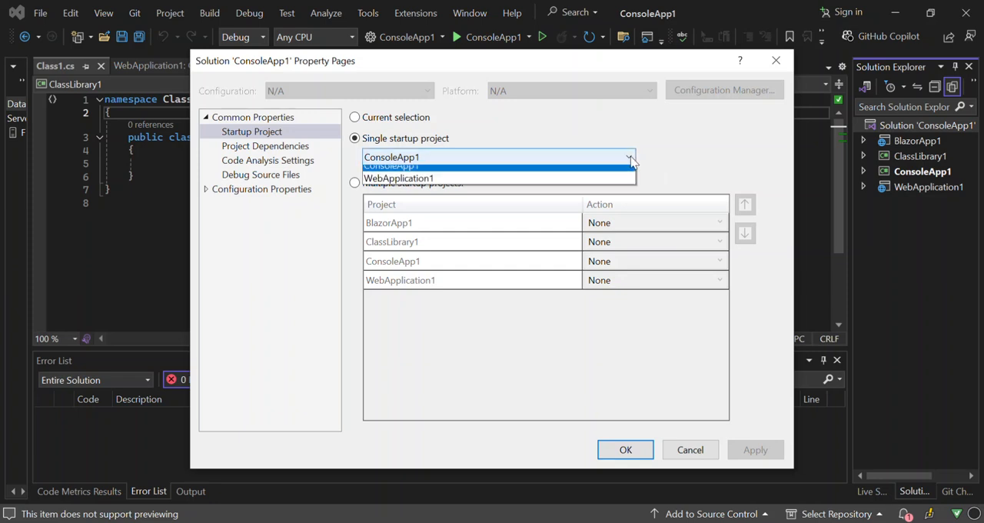
{"action": "left_click", "coordinate": [631, 157]}
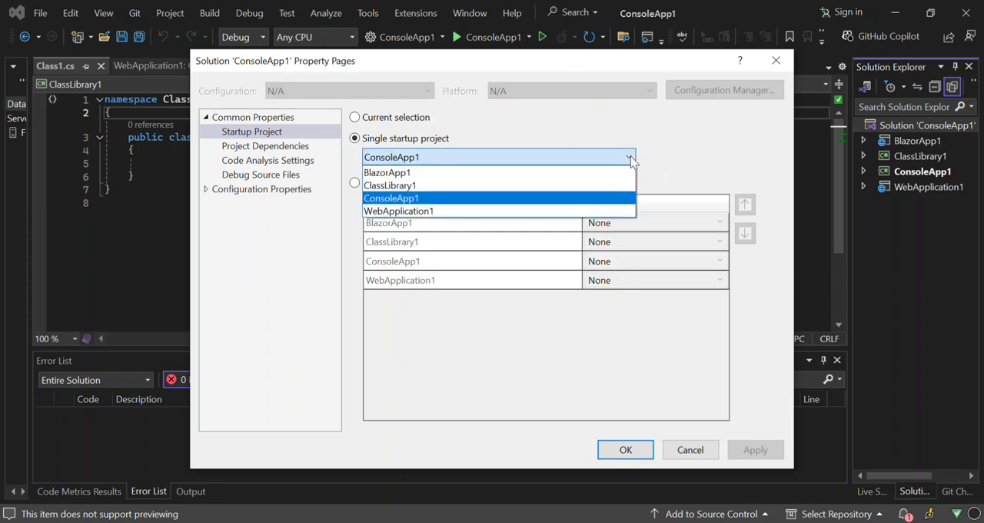
{"action": "left_click", "coordinate": [391, 197]}
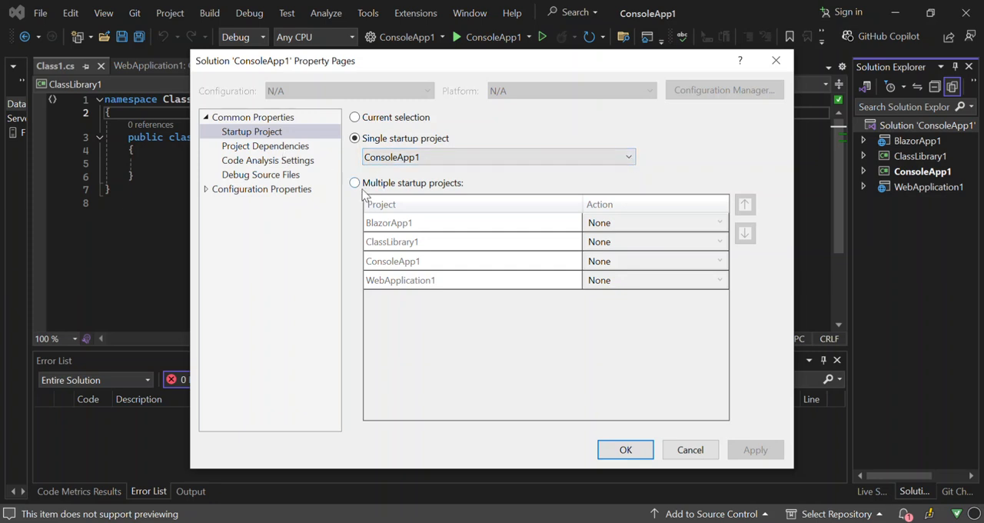
{"action": "mouse_move", "coordinate": [423, 191]}
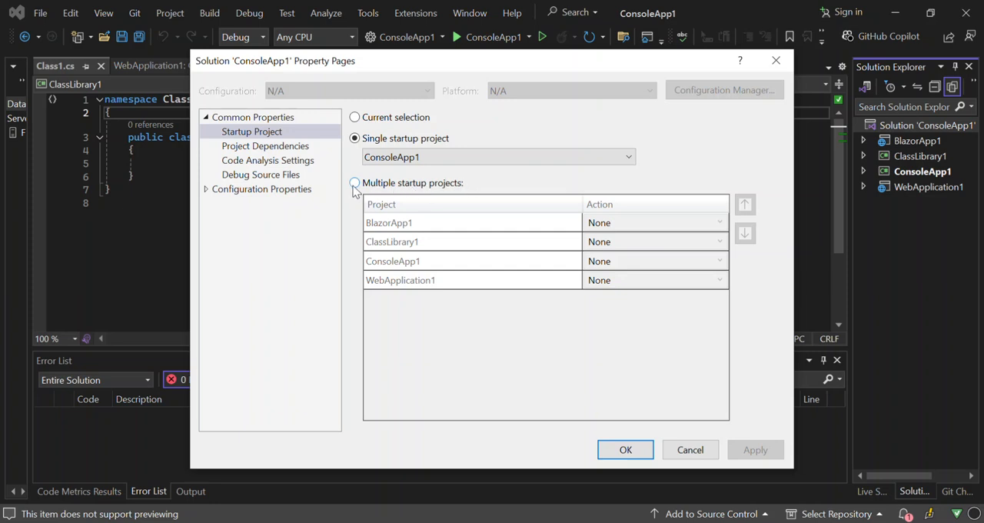
Choose Multiple startup projects and set BlazorApp1, ConsoleApp1 and WebApplication1 to Start
{"action": "left_click", "coordinate": [354, 182]}
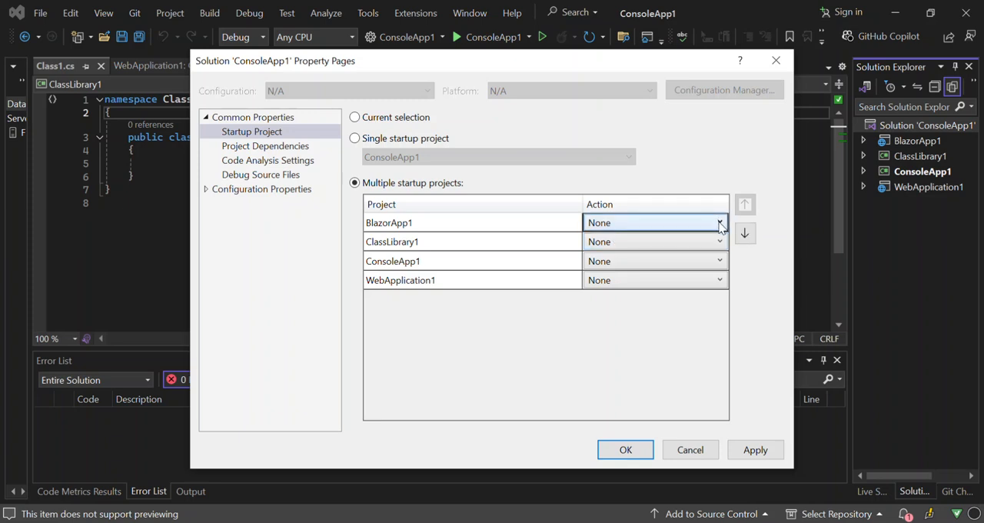
{"action": "left_click", "coordinate": [719, 222]}
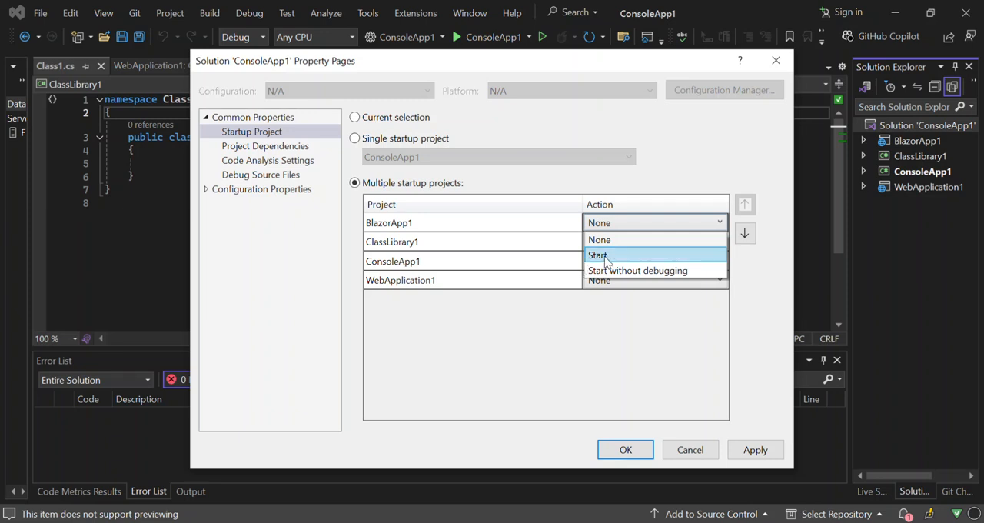
{"action": "left_click", "coordinate": [600, 255]}
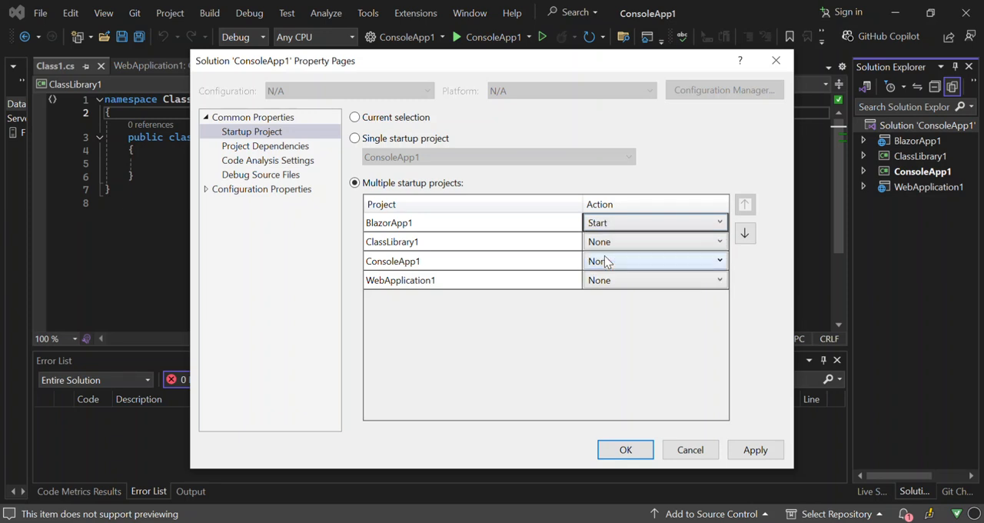
{"action": "left_click", "coordinate": [718, 221]}
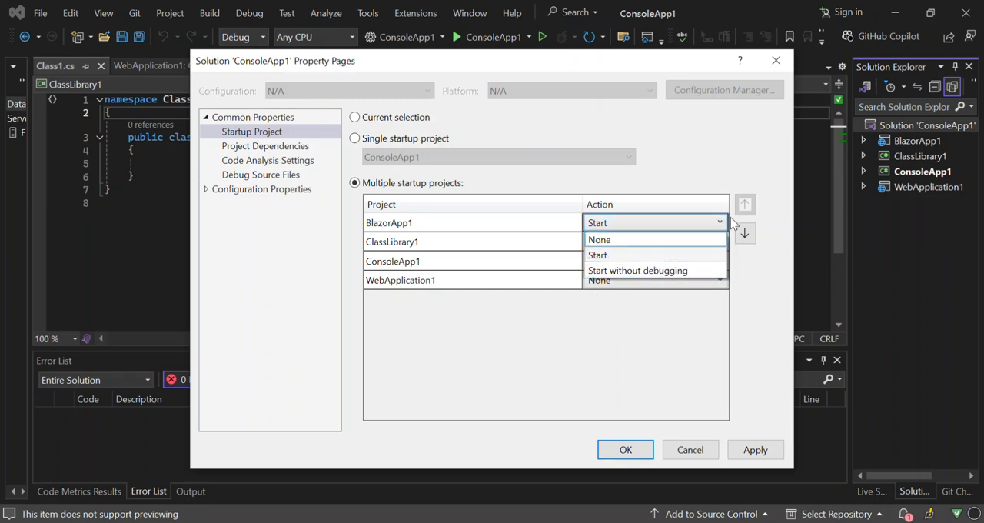
{"action": "left_click", "coordinate": [596, 255]}
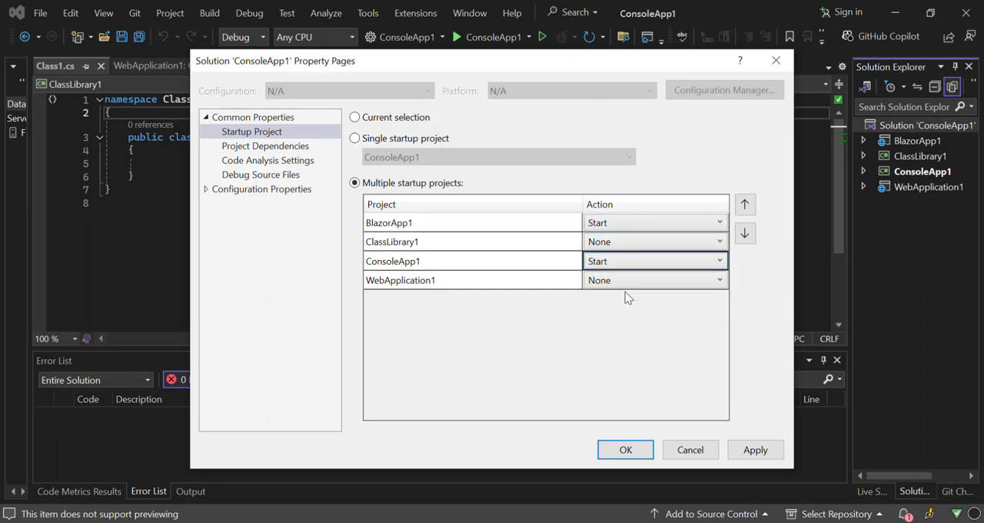
{"action": "left_click", "coordinate": [715, 280]}
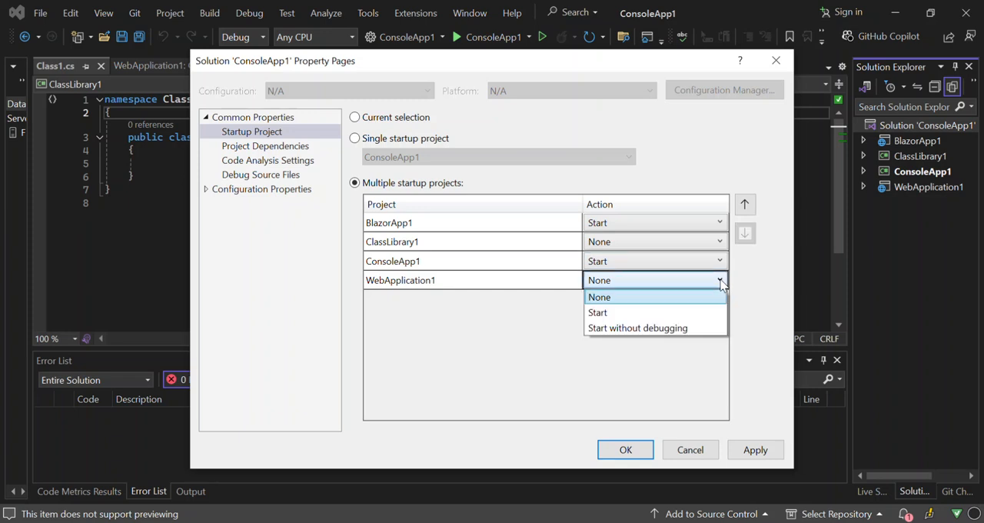
{"action": "mouse_move", "coordinate": [615, 313]}
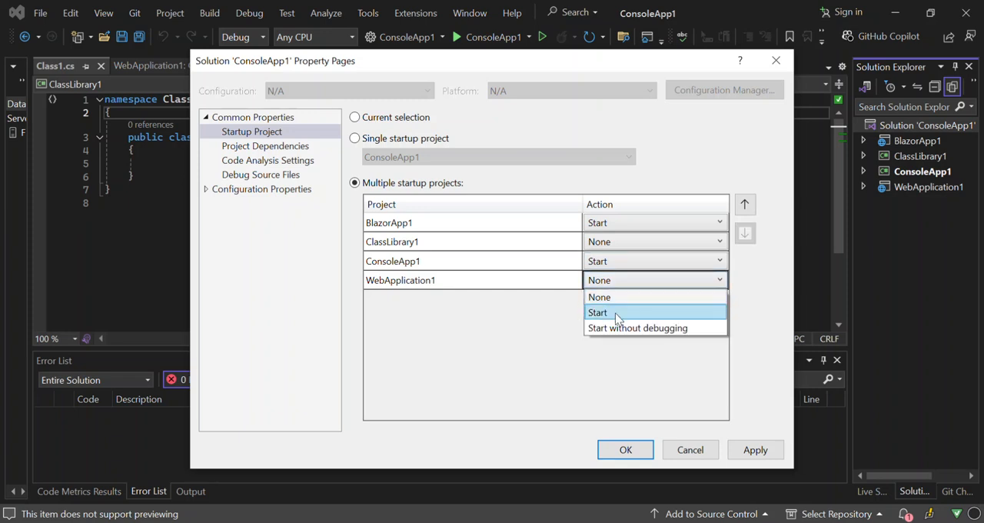
{"action": "left_click", "coordinate": [597, 312]}
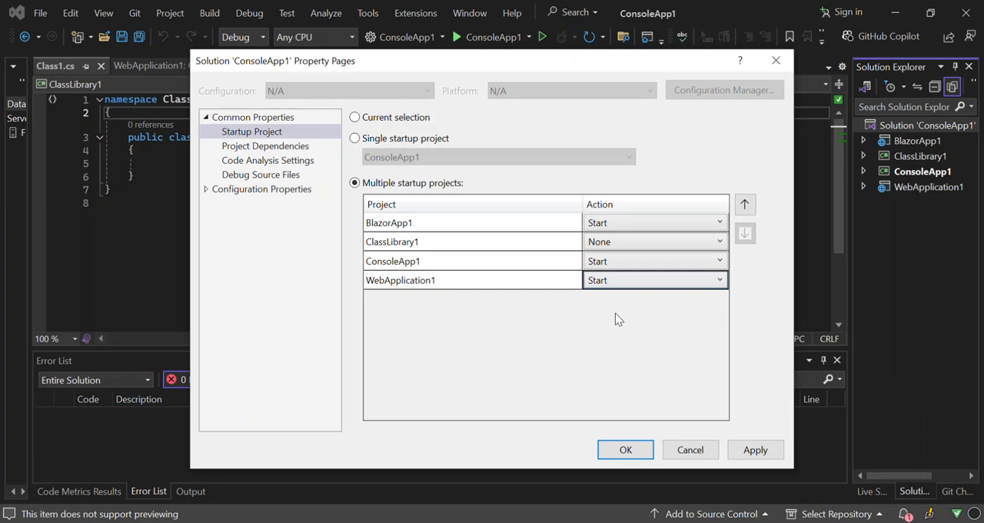
{"action": "mouse_move", "coordinate": [519, 246]}
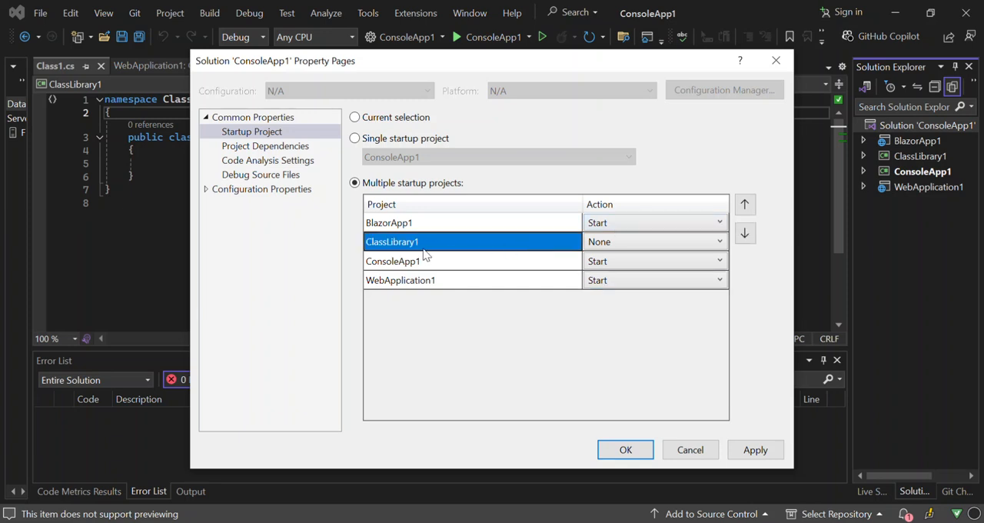
Order the list ConsoleApp1, BlazorApp1, WebApplication1 with ClassLibrary1 last at None
{"action": "left_click", "coordinate": [744, 234]}
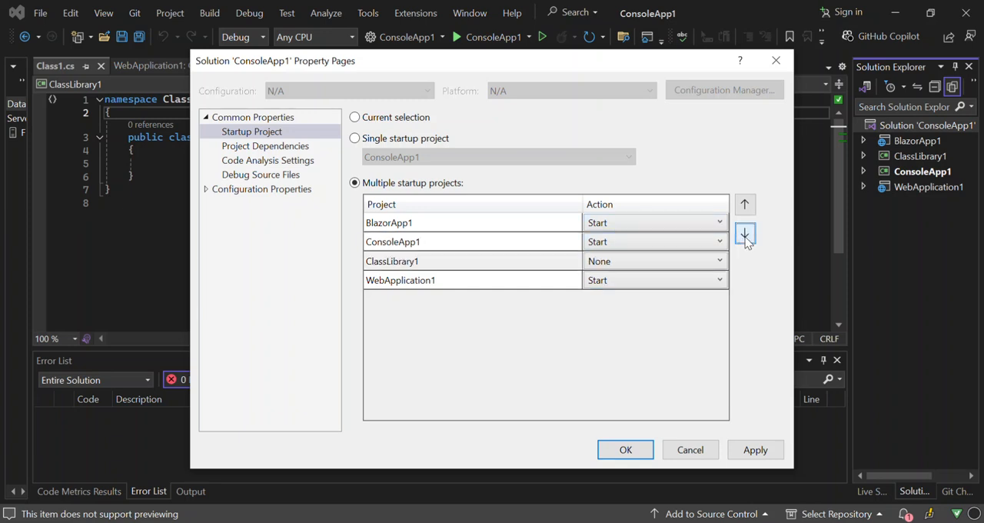
{"action": "left_click", "coordinate": [744, 233]}
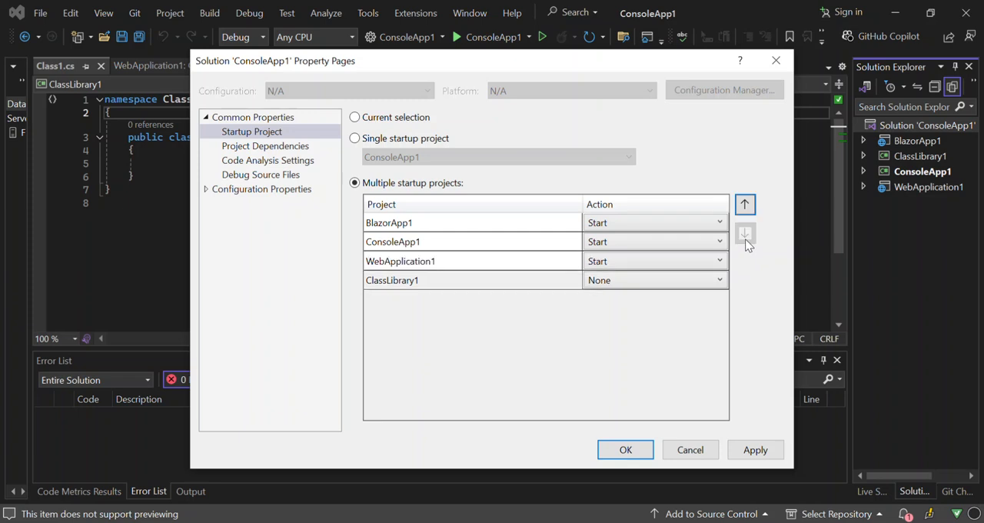
{"action": "mouse_move", "coordinate": [742, 256]}
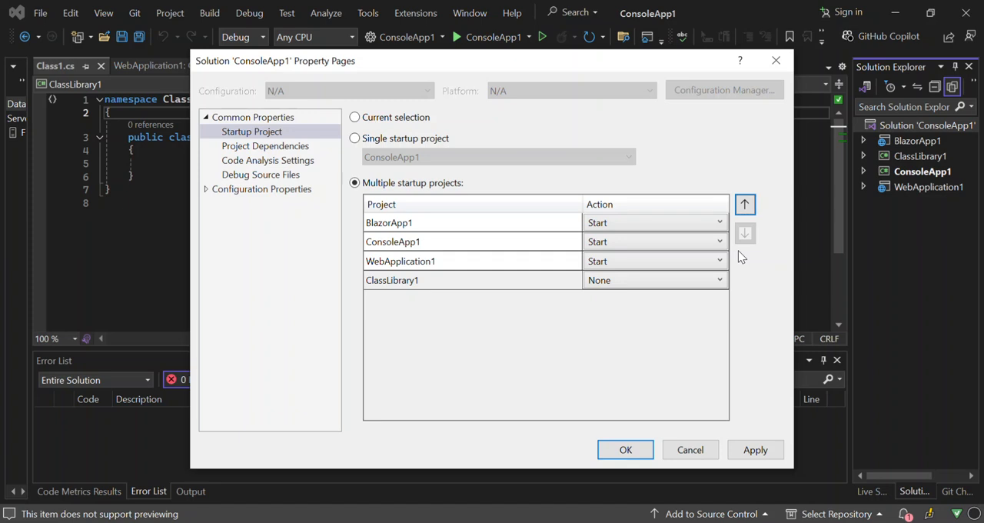
{"action": "mouse_move", "coordinate": [411, 240]}
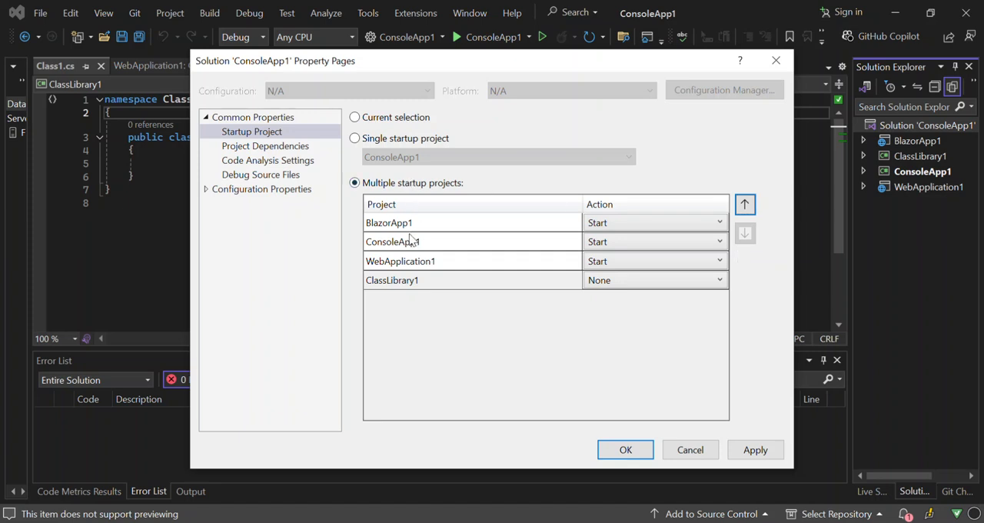
{"action": "left_click", "coordinate": [393, 242]}
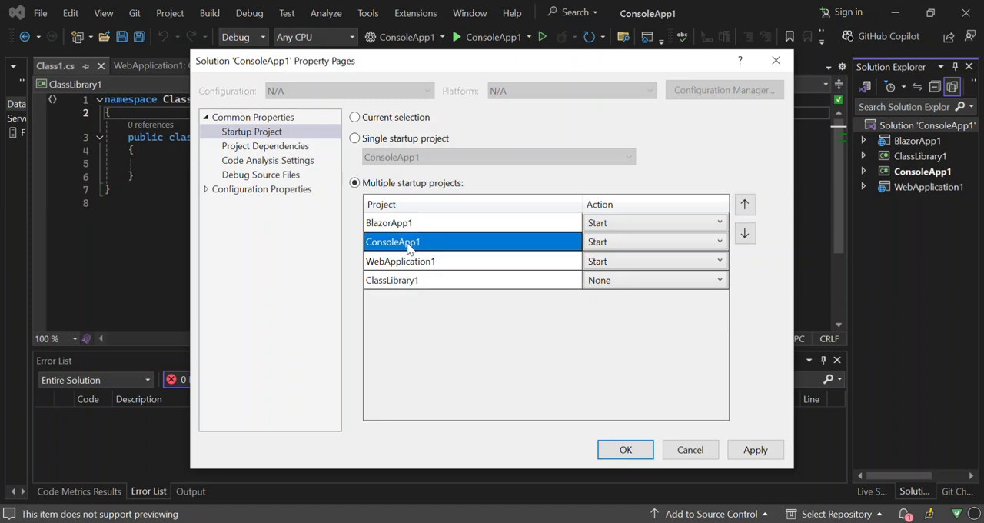
{"action": "mouse_move", "coordinate": [683, 130]}
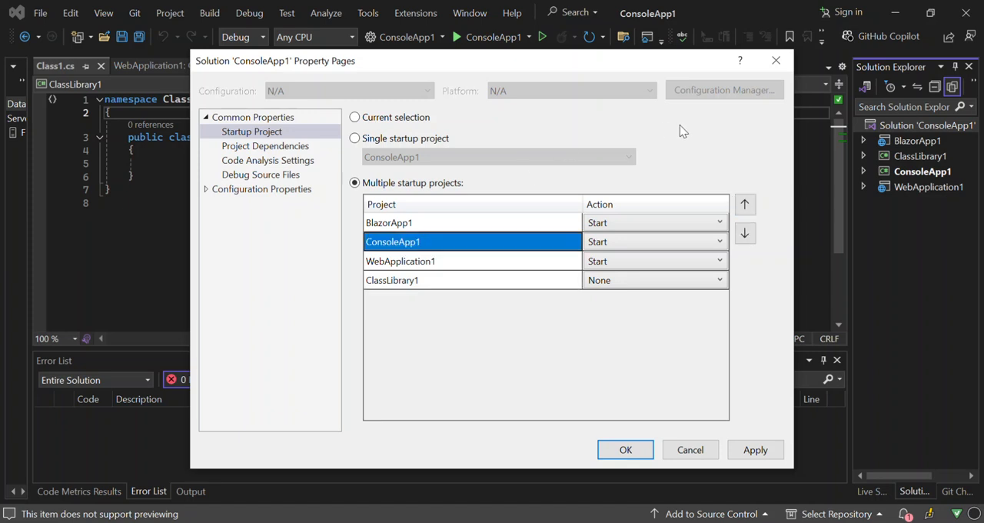
{"action": "left_click", "coordinate": [744, 203]}
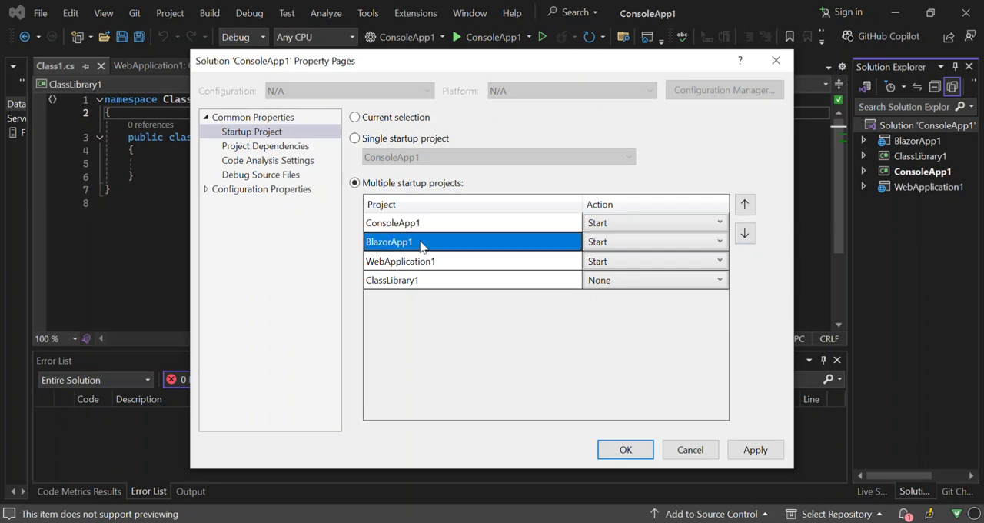
{"action": "mouse_move", "coordinate": [424, 264]}
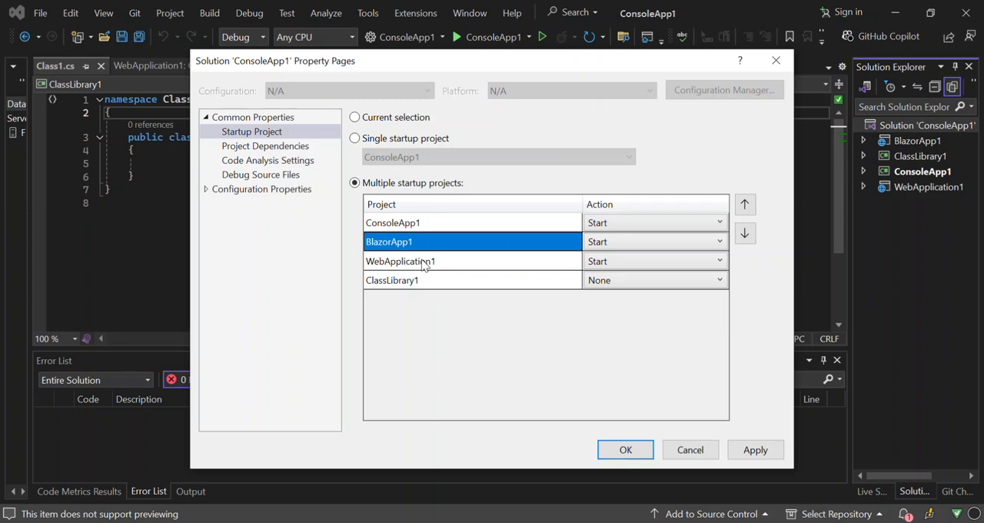
{"action": "mouse_move", "coordinate": [478, 382]}
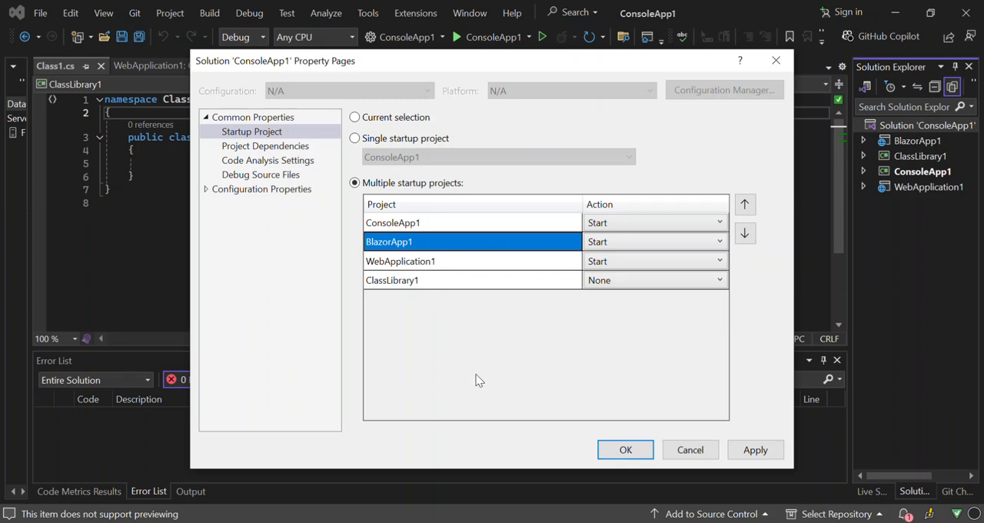
{"action": "left_click", "coordinate": [755, 449]}
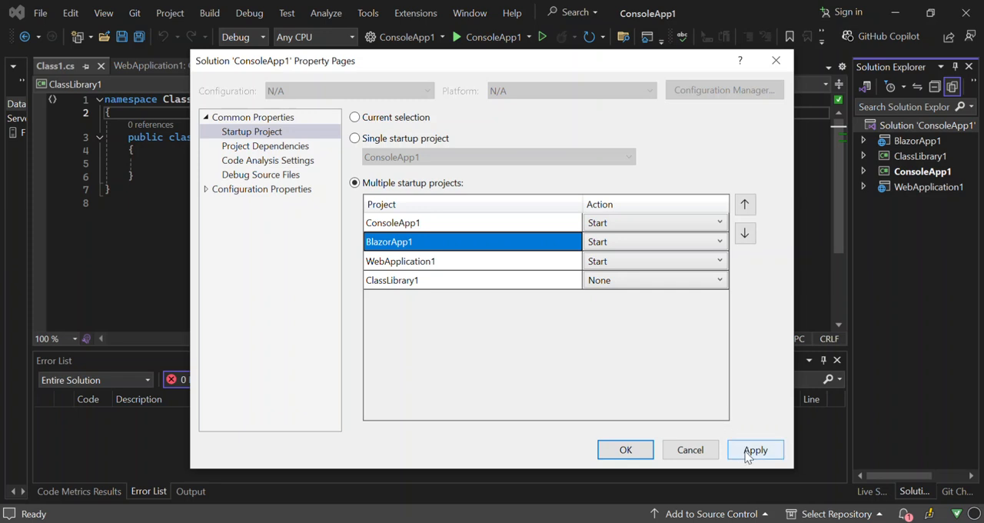
Apply the startup configuration, close the property pages and confirm Multiple Startup Projects in the toolbar
{"action": "left_click", "coordinate": [755, 449]}
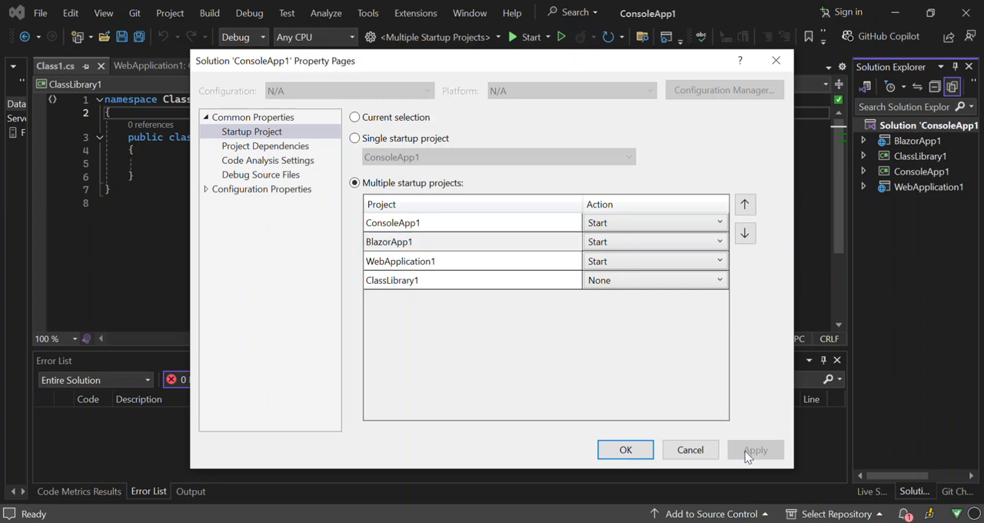
{"action": "left_click", "coordinate": [625, 449]}
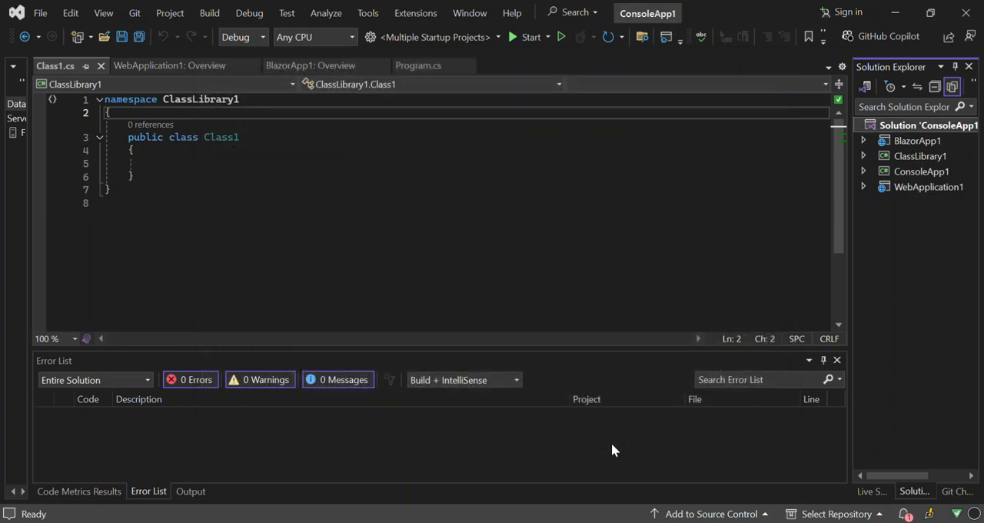
{"action": "mouse_move", "coordinate": [438, 90]}
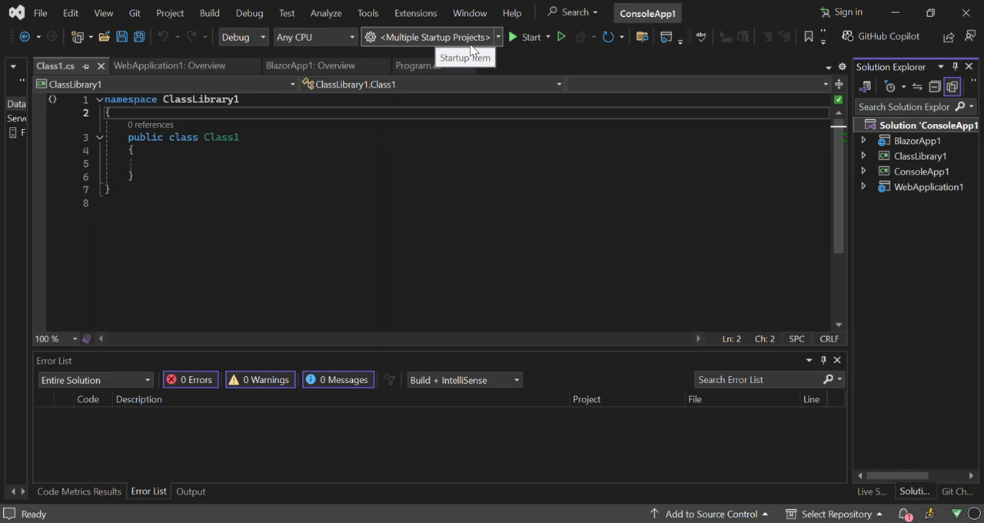
{"action": "left_click", "coordinate": [498, 37]}
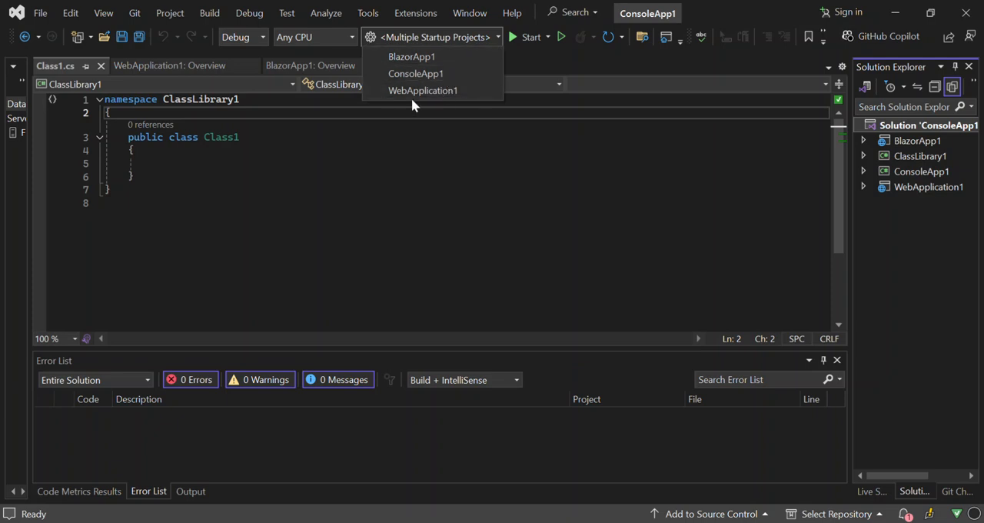
{"action": "mouse_move", "coordinate": [413, 55]}
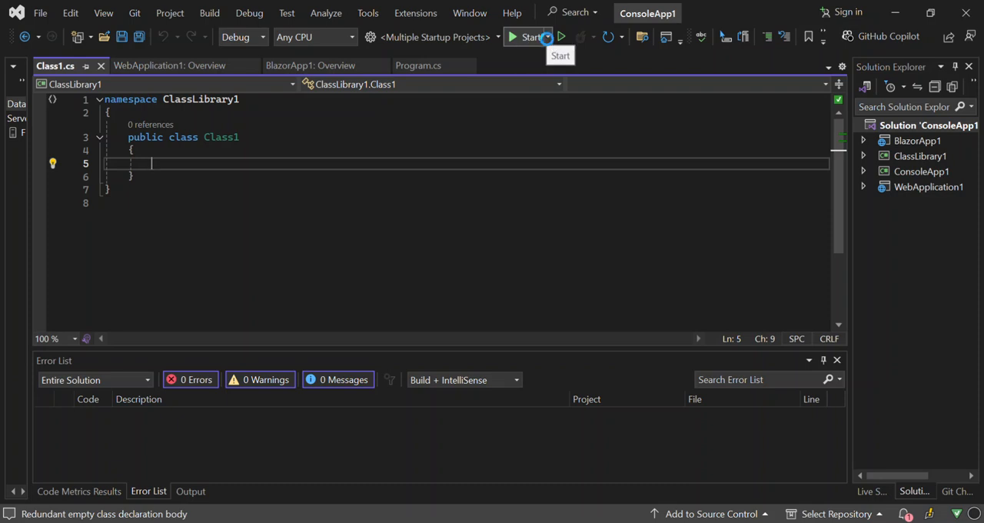
Switch the debug launch web browser from Google Chrome to Microsoft Edge
{"action": "left_click", "coordinate": [548, 37]}
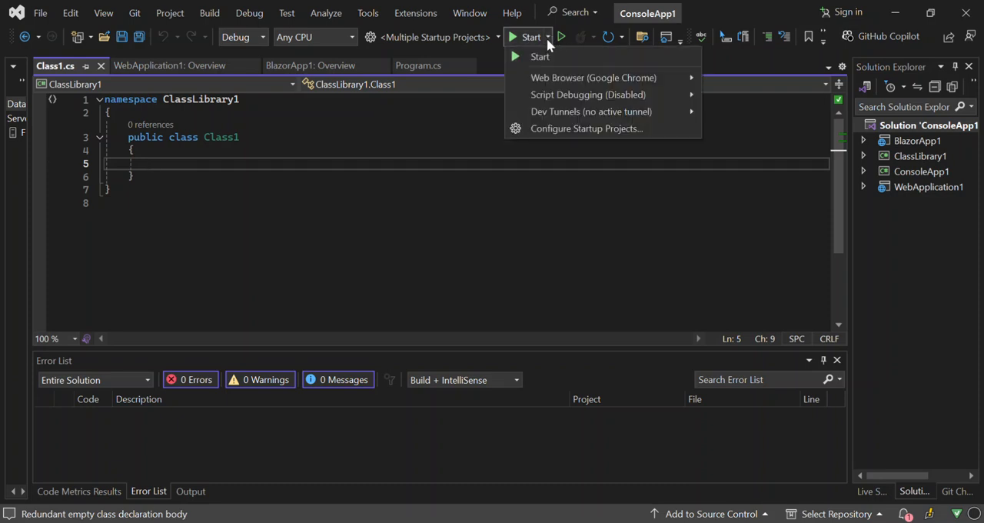
{"action": "mouse_move", "coordinate": [592, 77]}
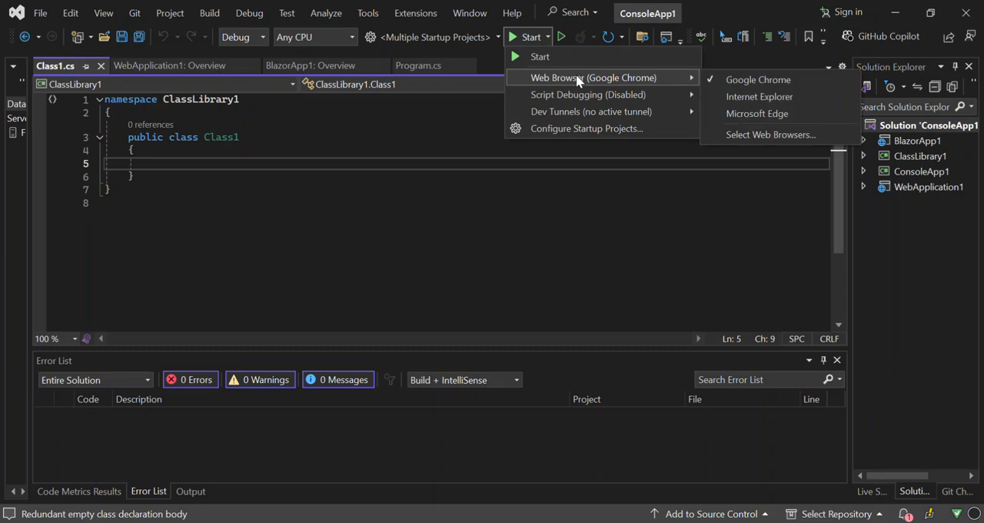
{"action": "mouse_move", "coordinate": [757, 114]}
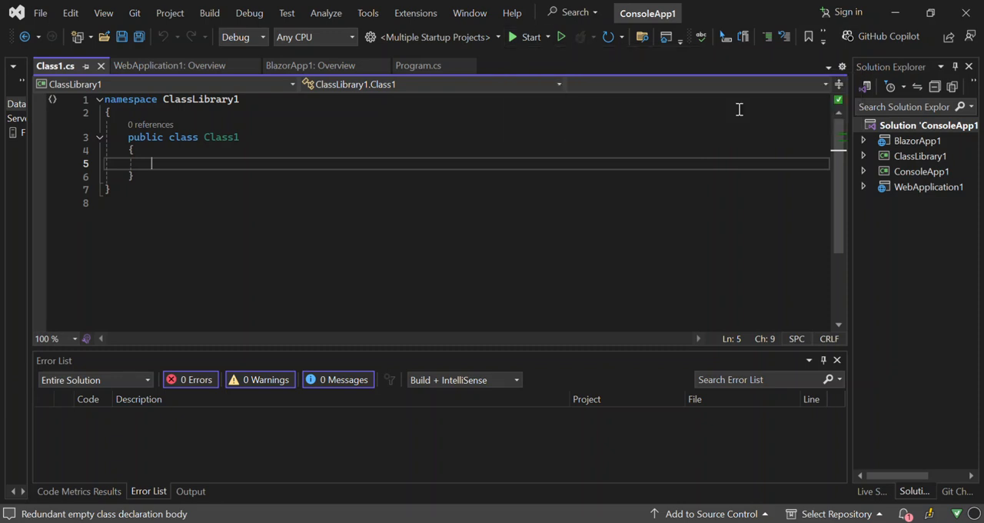
{"action": "left_click", "coordinate": [547, 37]}
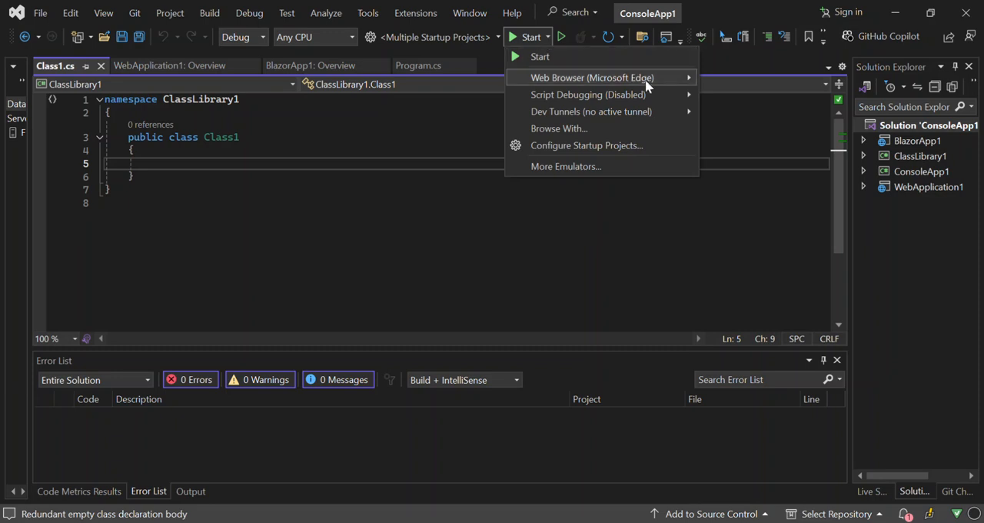
{"action": "mouse_move", "coordinate": [592, 76]}
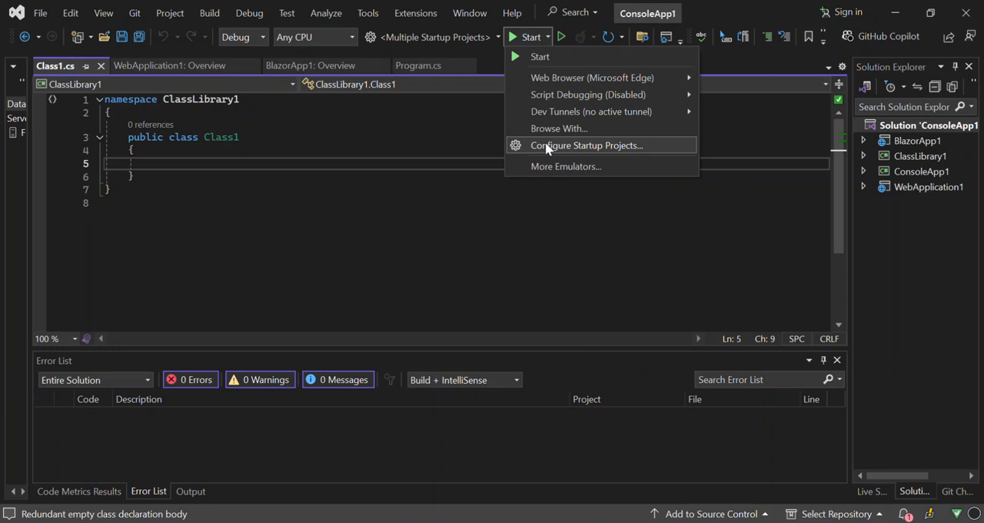
{"action": "mouse_move", "coordinate": [560, 146]}
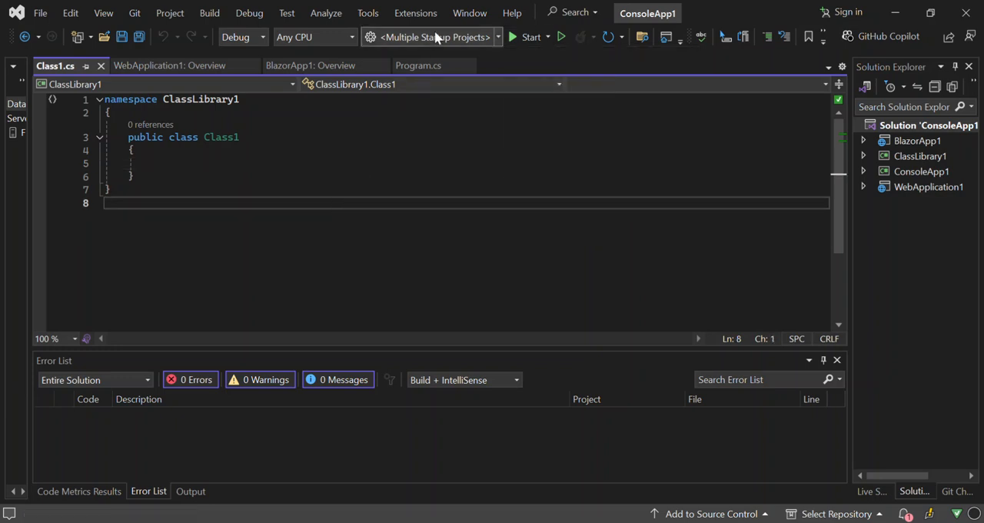
{"action": "mouse_move", "coordinate": [437, 37]}
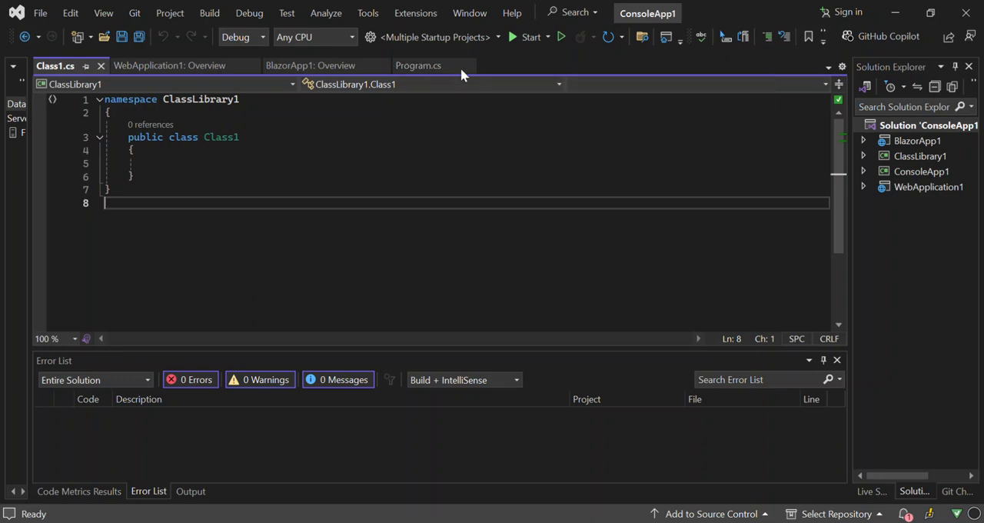
{"action": "mouse_move", "coordinate": [530, 37]}
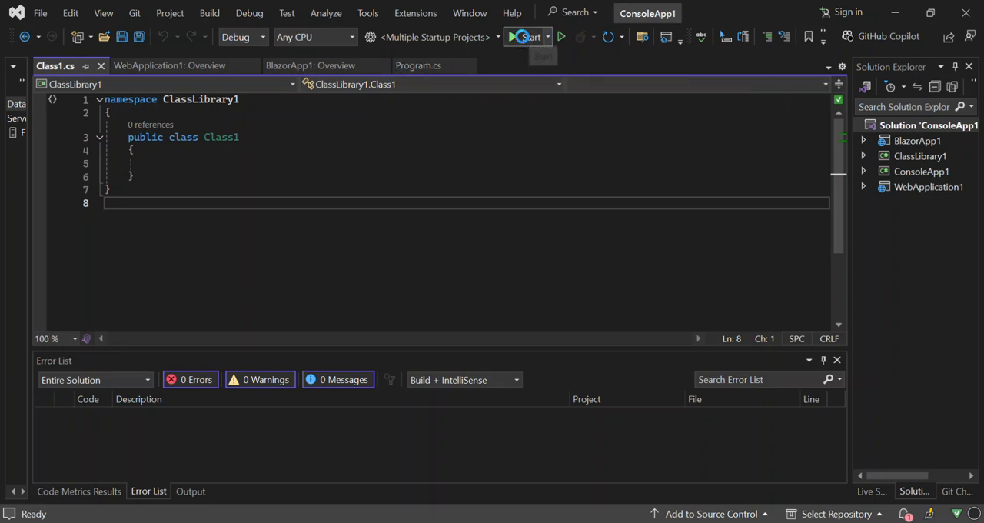
Start debugging so ConsoleApp1, BlazorApp1 and the web app build and launch together
{"action": "left_click", "coordinate": [529, 37]}
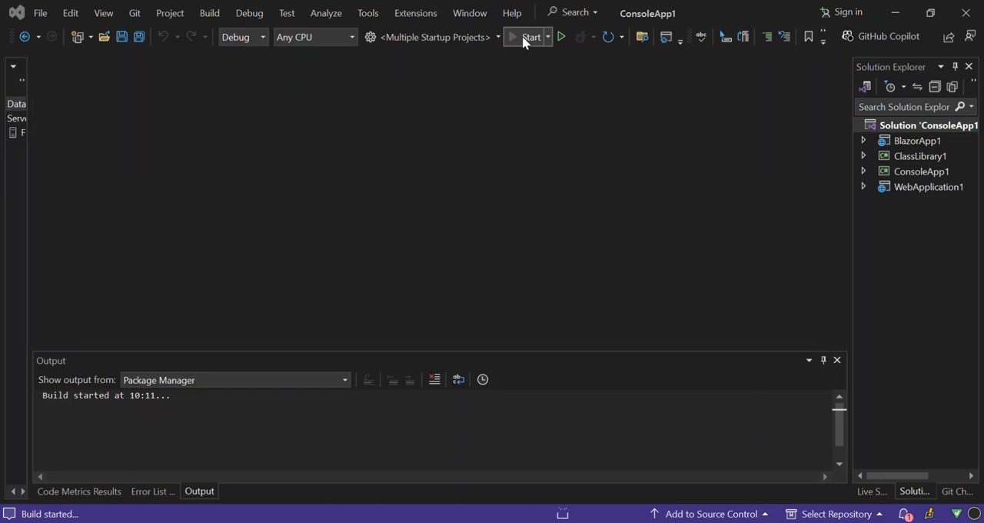
{"action": "left_click", "coordinate": [531, 37]}
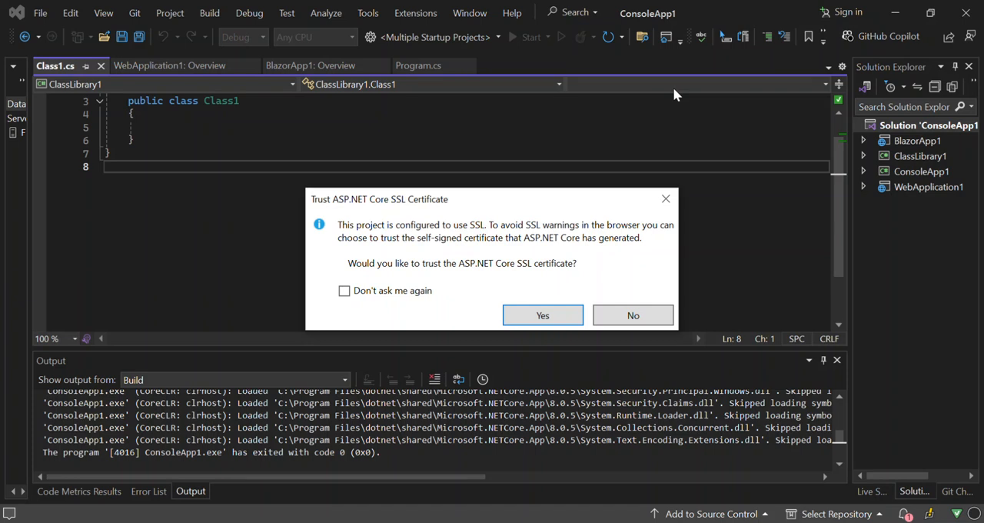
{"action": "mouse_move", "coordinate": [514, 200]}
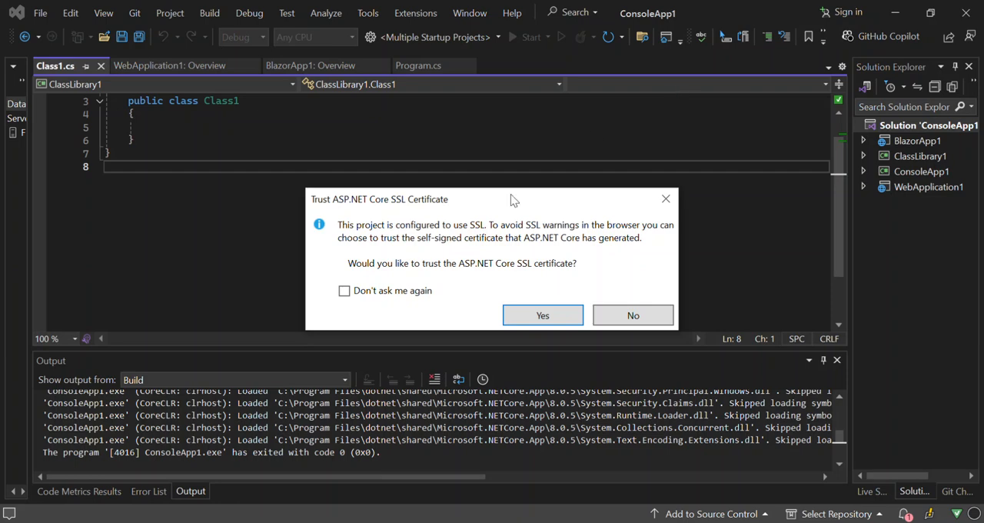
Trust the ASP.NET Core and IIS Express localhost SSL certificates so BlazorApp1 runs in the debugger
{"action": "left_click", "coordinate": [542, 315]}
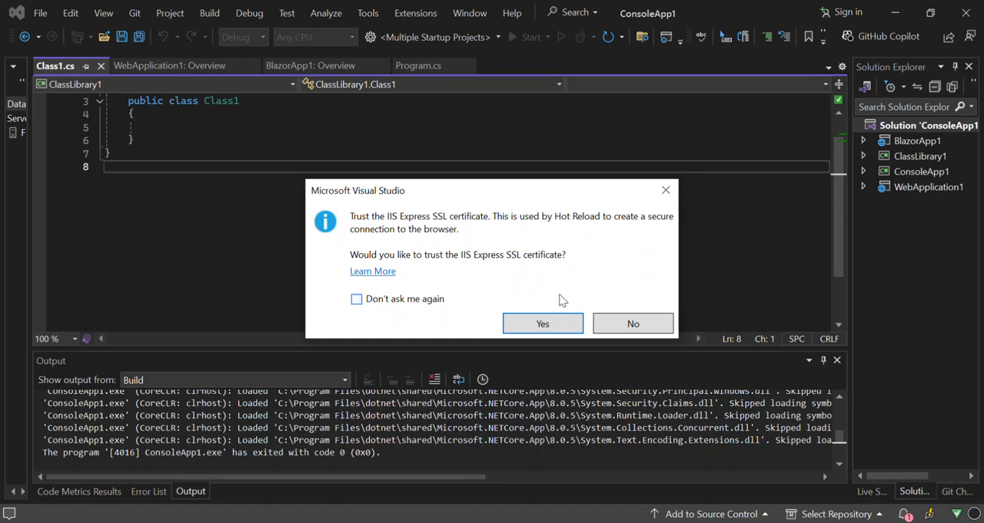
{"action": "left_click", "coordinate": [542, 323]}
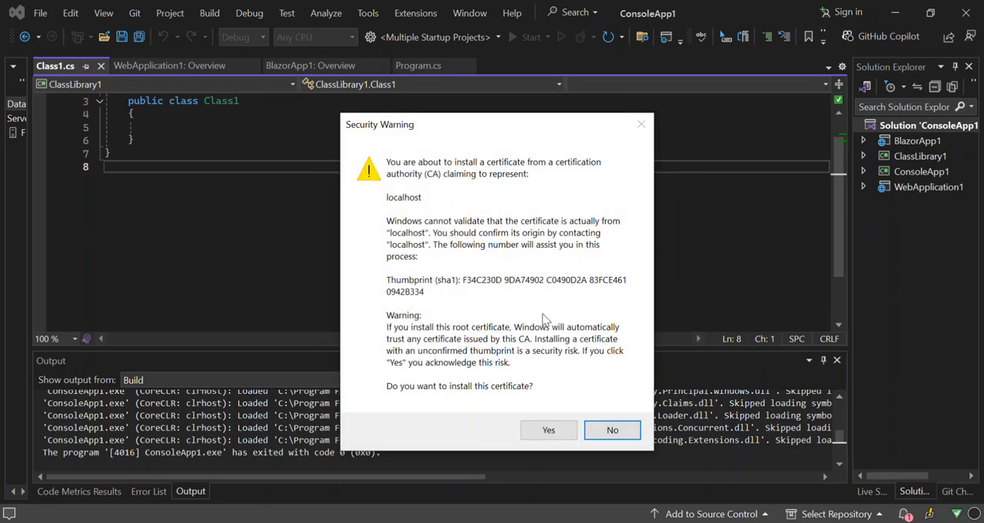
{"action": "left_click", "coordinate": [612, 430]}
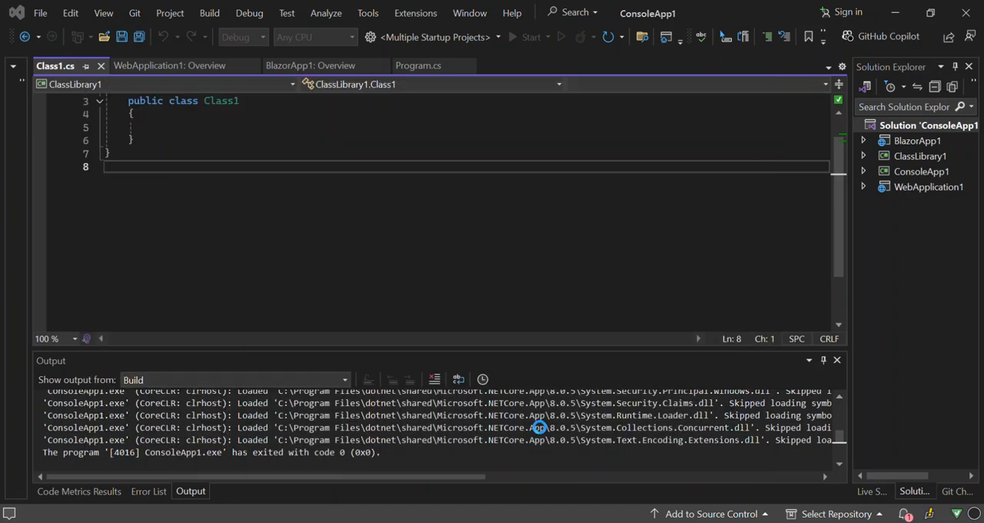
{"action": "left_click", "coordinate": [531, 37]}
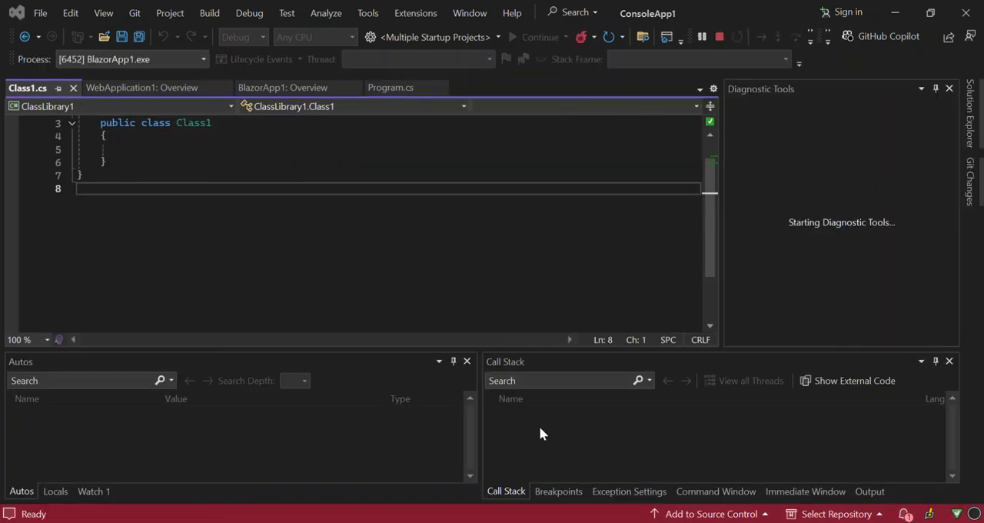